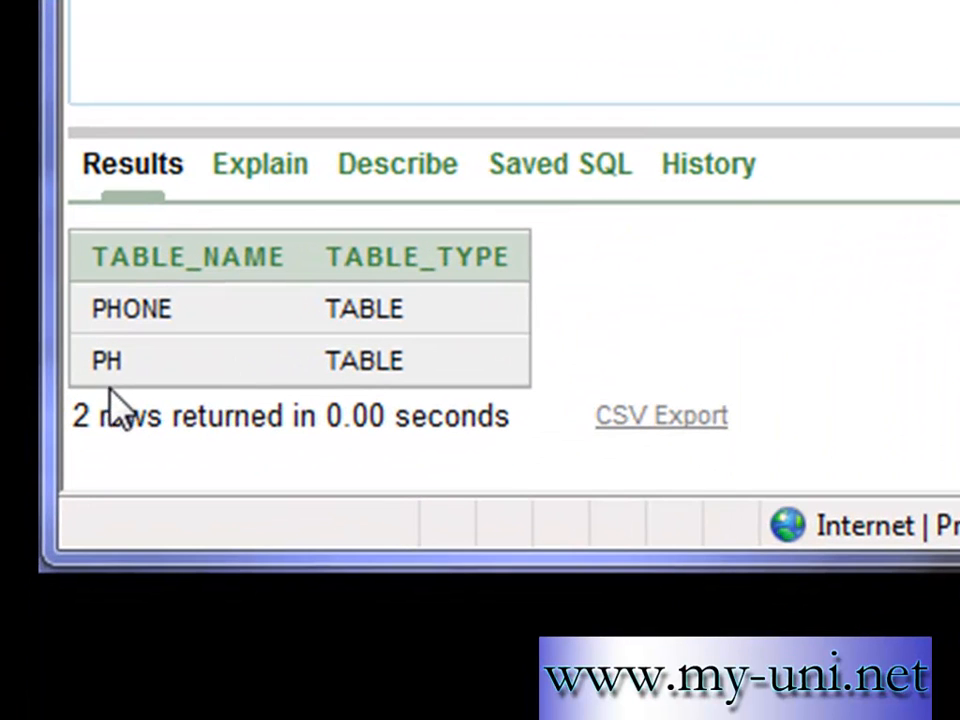
pyautogui.moveTo(78, 408)
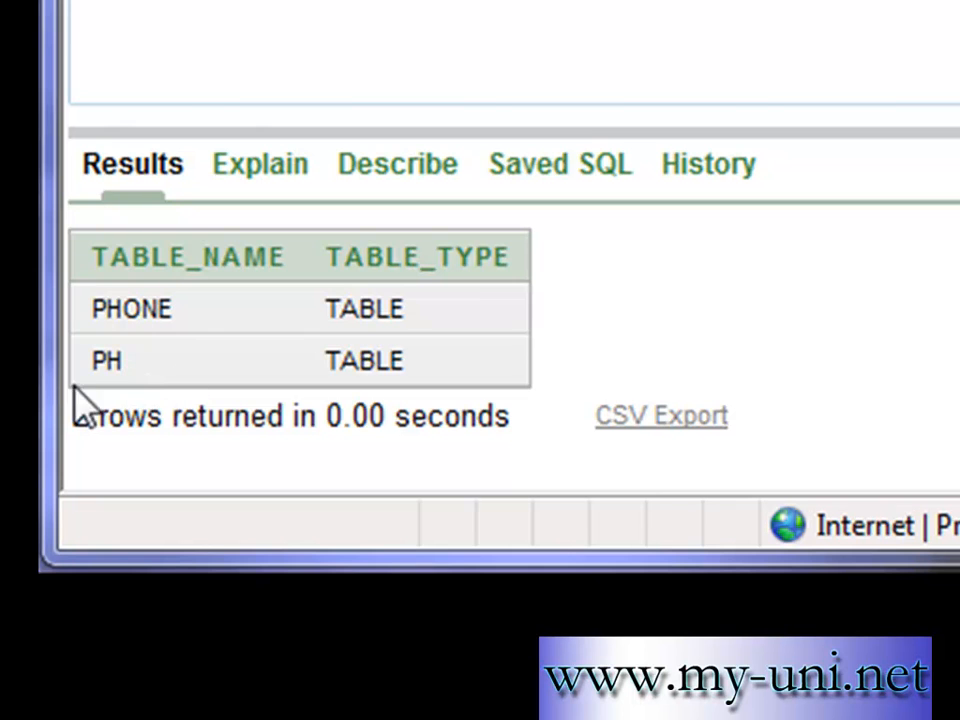
pyautogui.moveTo(356, 384)
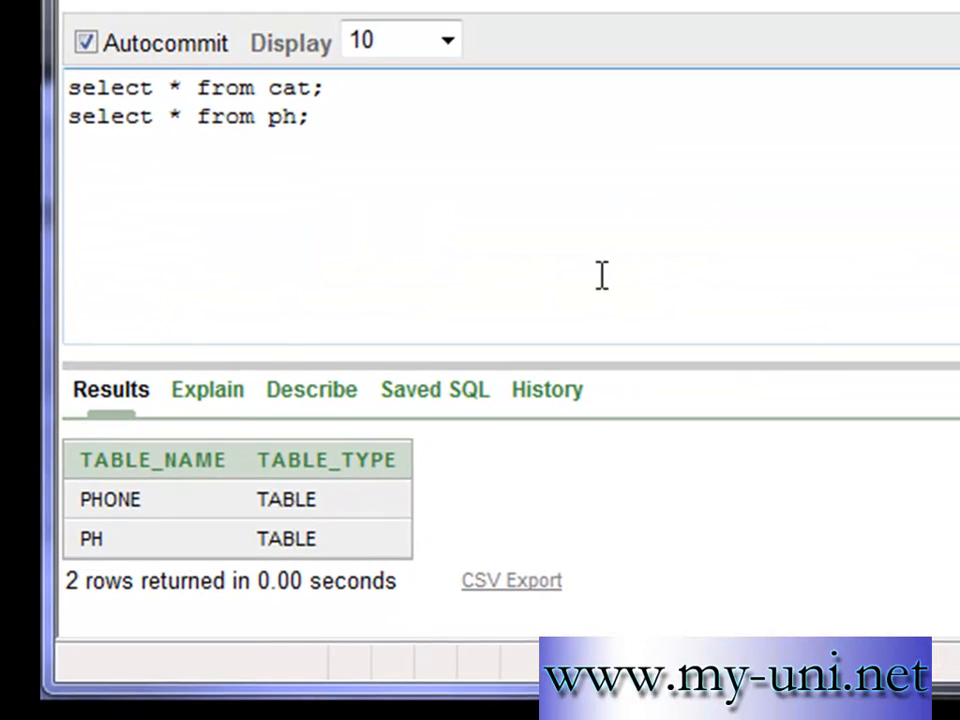
pyautogui.moveTo(604, 244)
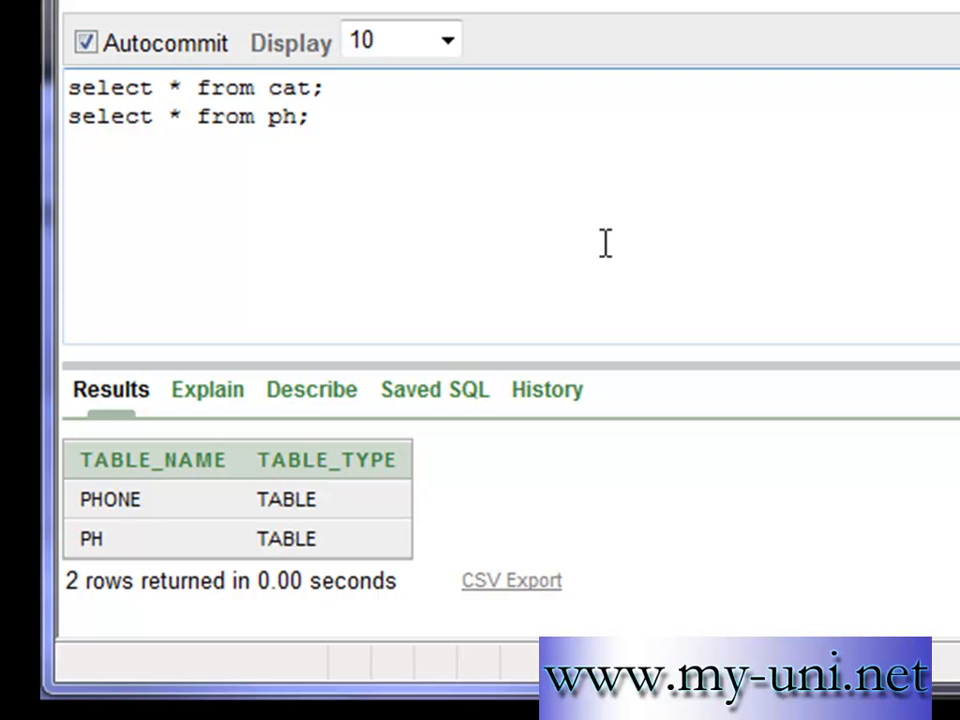
pyautogui.moveTo(604, 244)
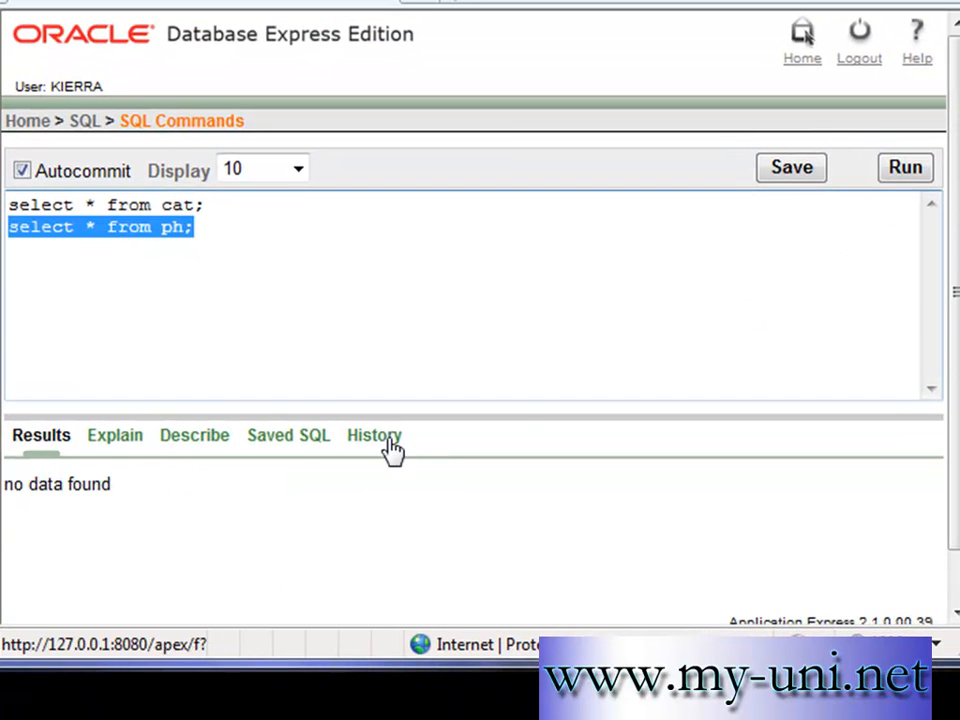
# - Highlight the query on table PH so it can be run on its own
pyautogui.click(204, 204)
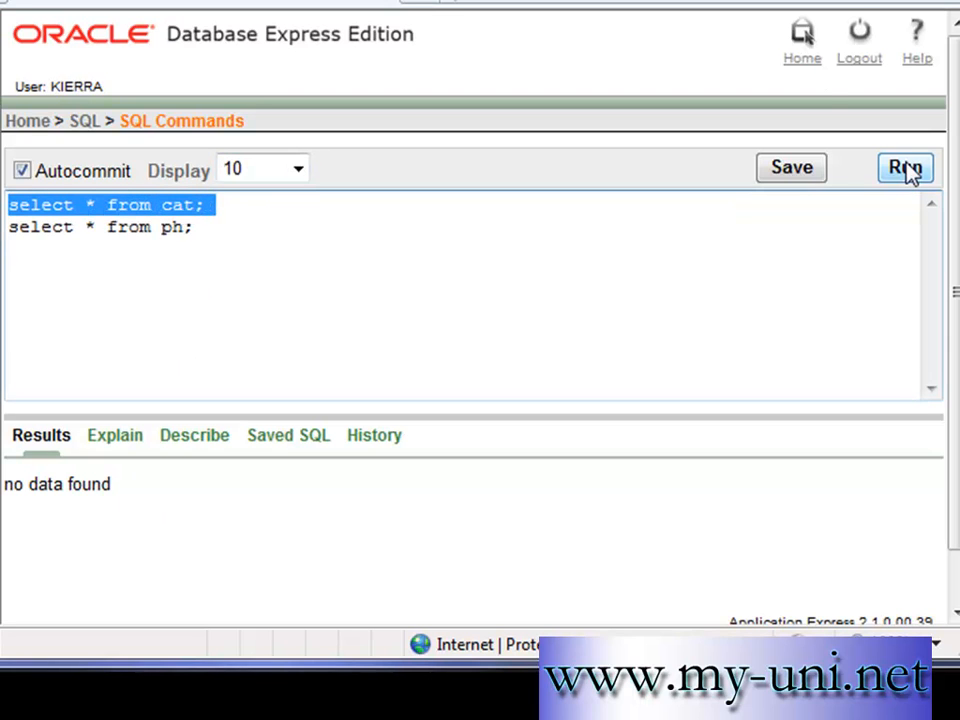
# - Run the catalog query, returning tables PHONE and PH
pyautogui.click(904, 168)
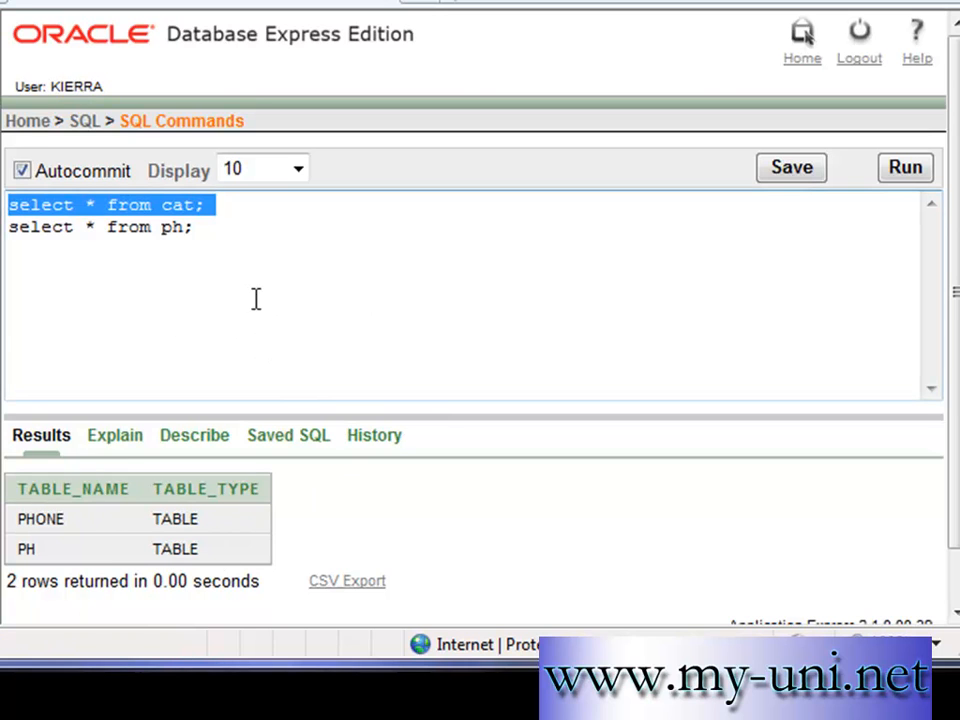
pyautogui.moveTo(220, 516)
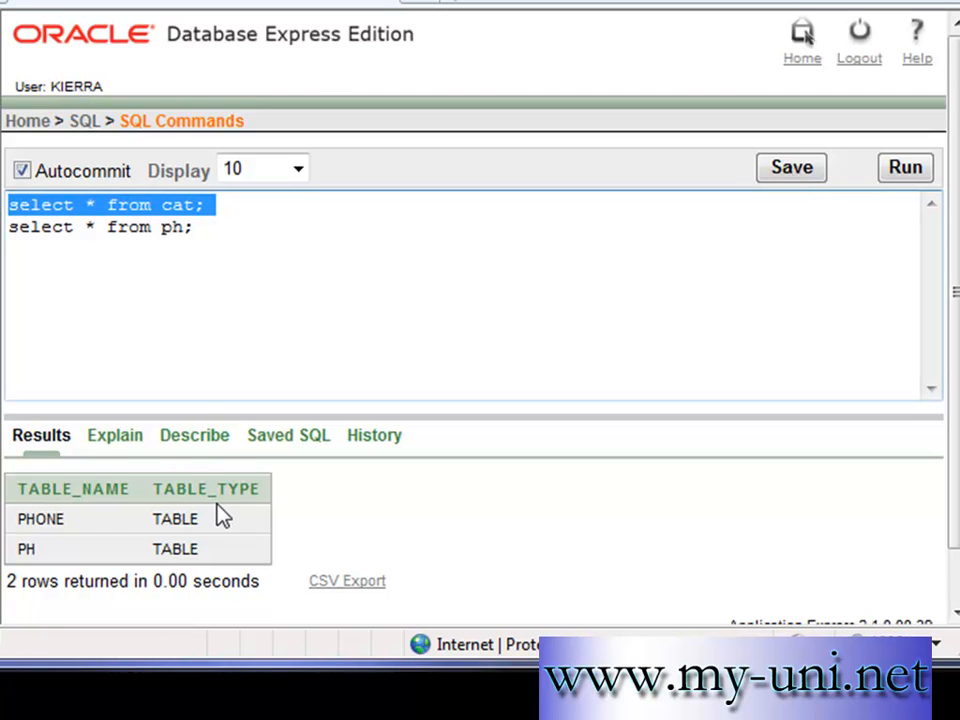
pyautogui.moveTo(198, 470)
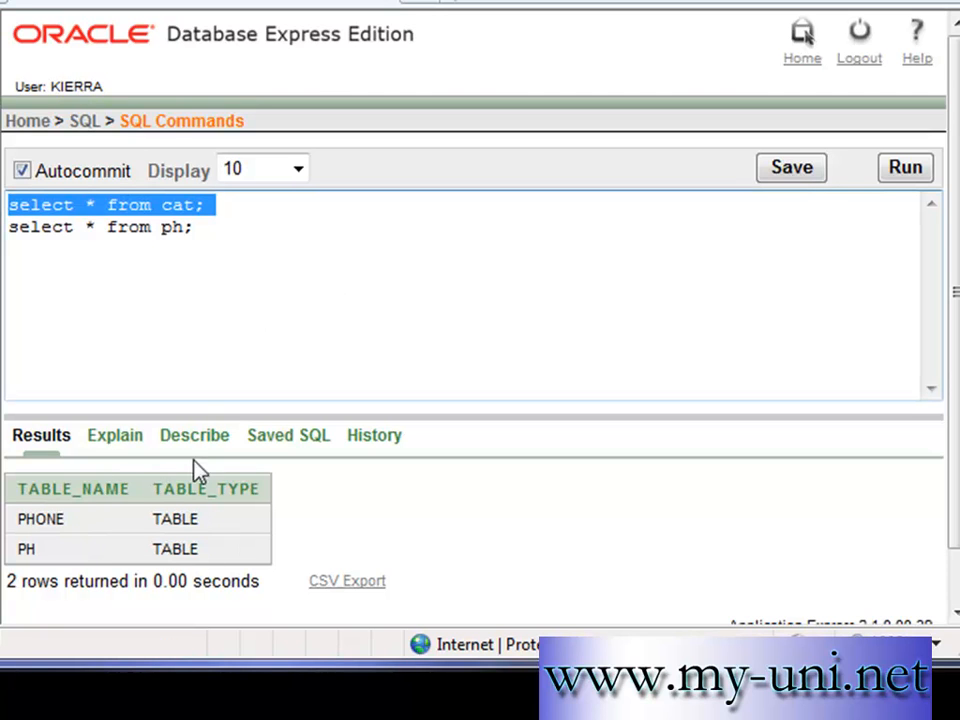
pyautogui.moveTo(100, 112)
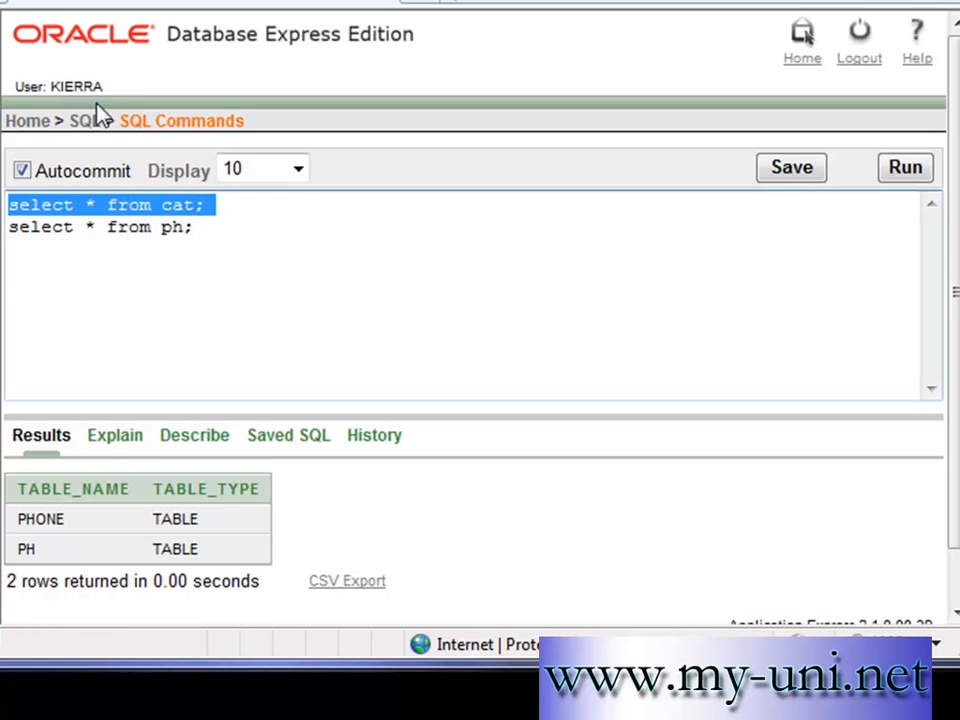
pyautogui.moveTo(90, 110)
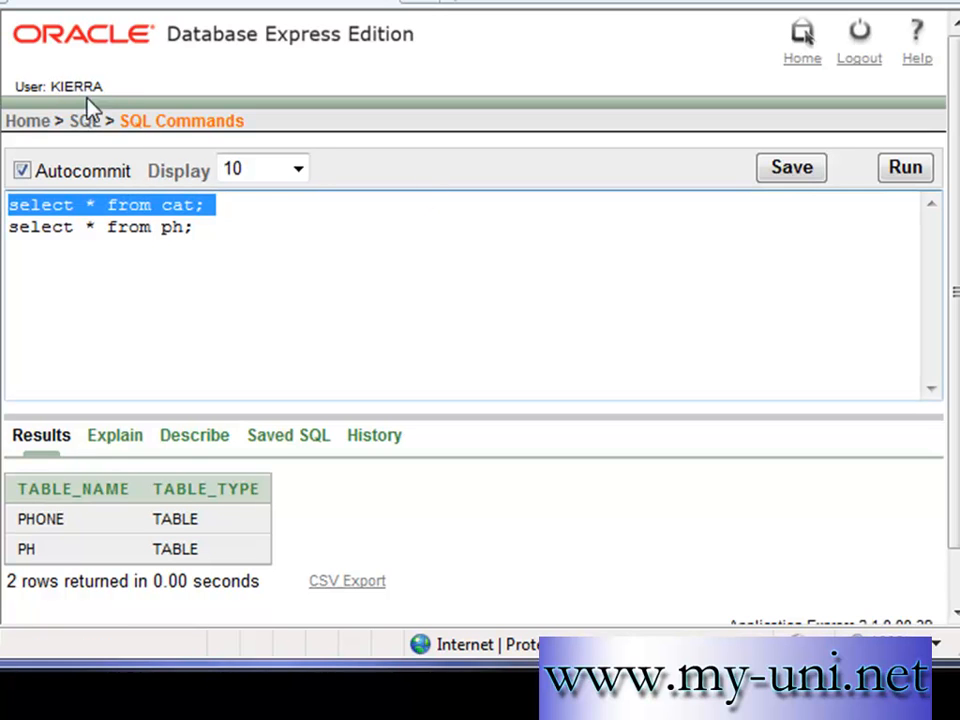
pyautogui.moveTo(768, 324)
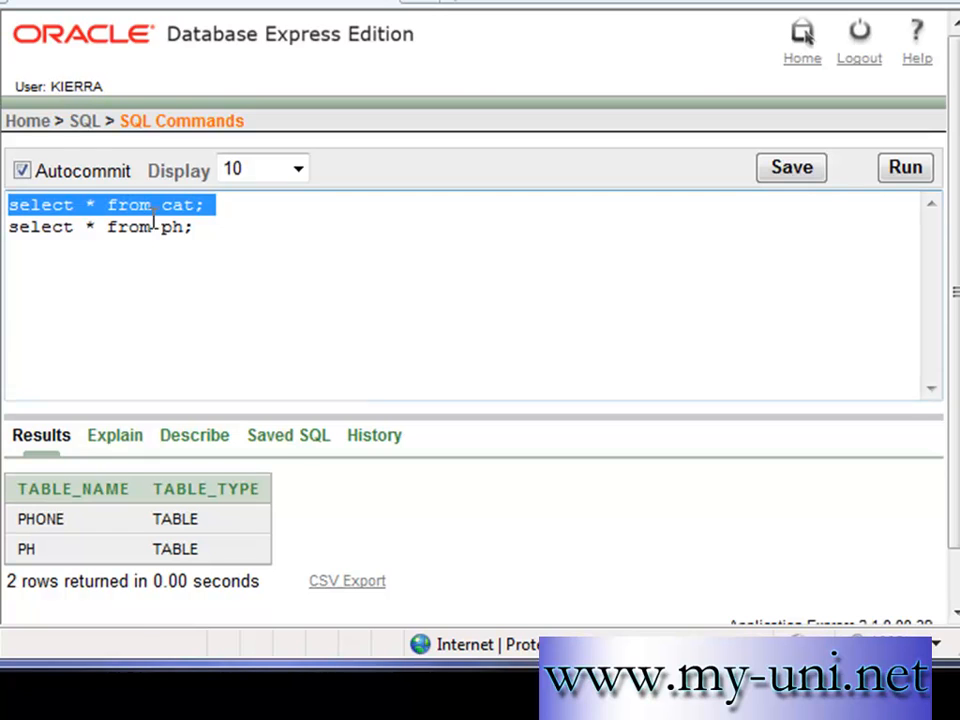
pyautogui.moveTo(584, 414)
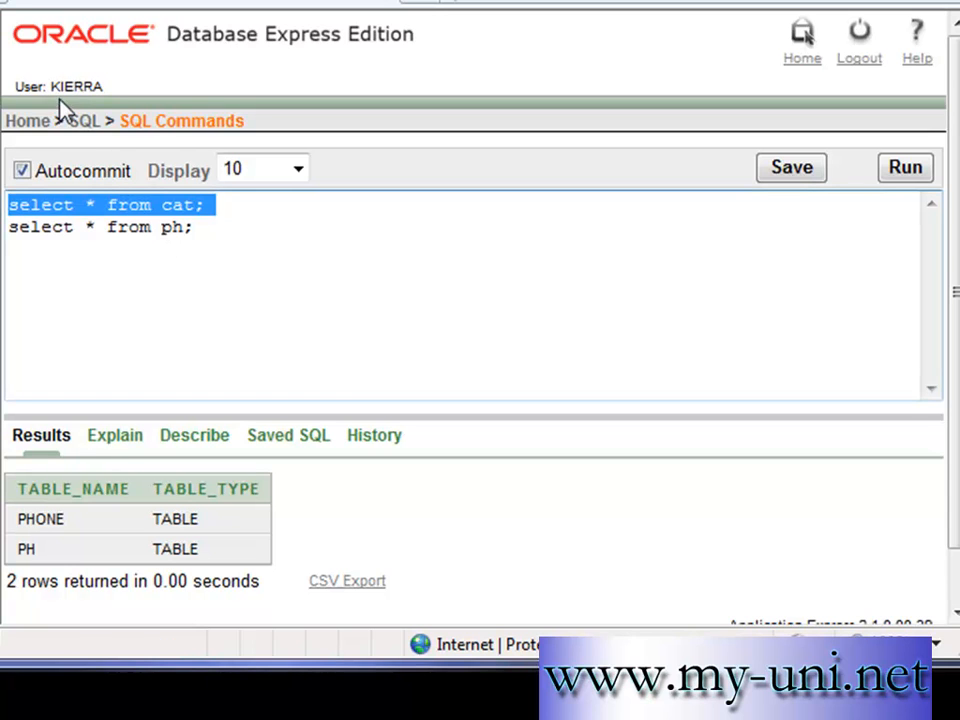
pyautogui.moveTo(150, 104)
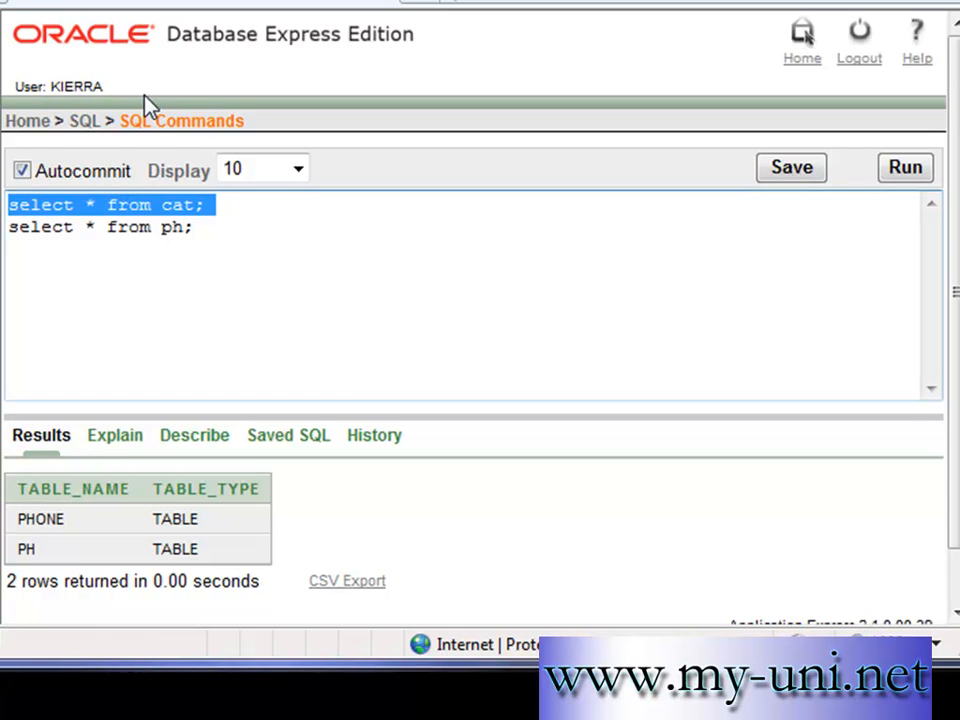
pyautogui.moveTo(120, 184)
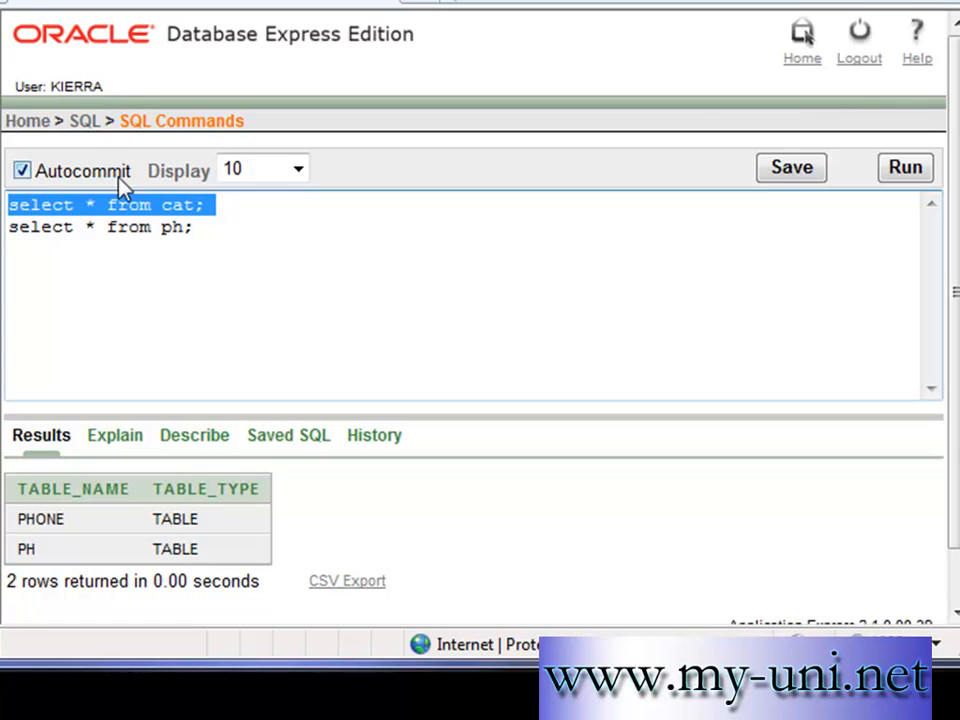
pyautogui.moveTo(328, 418)
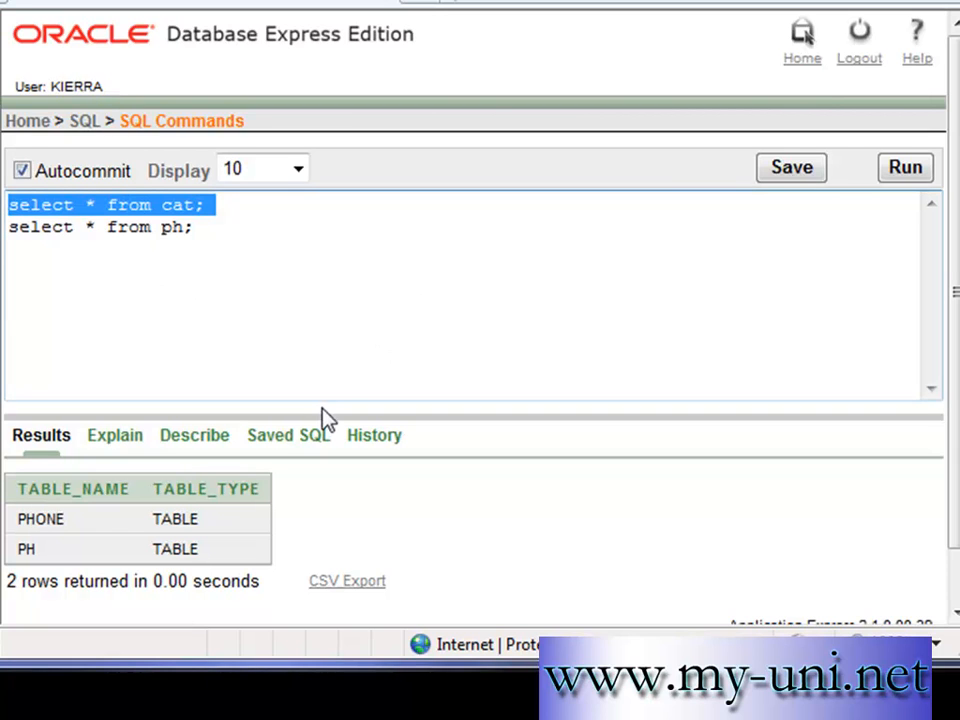
pyautogui.moveTo(210, 626)
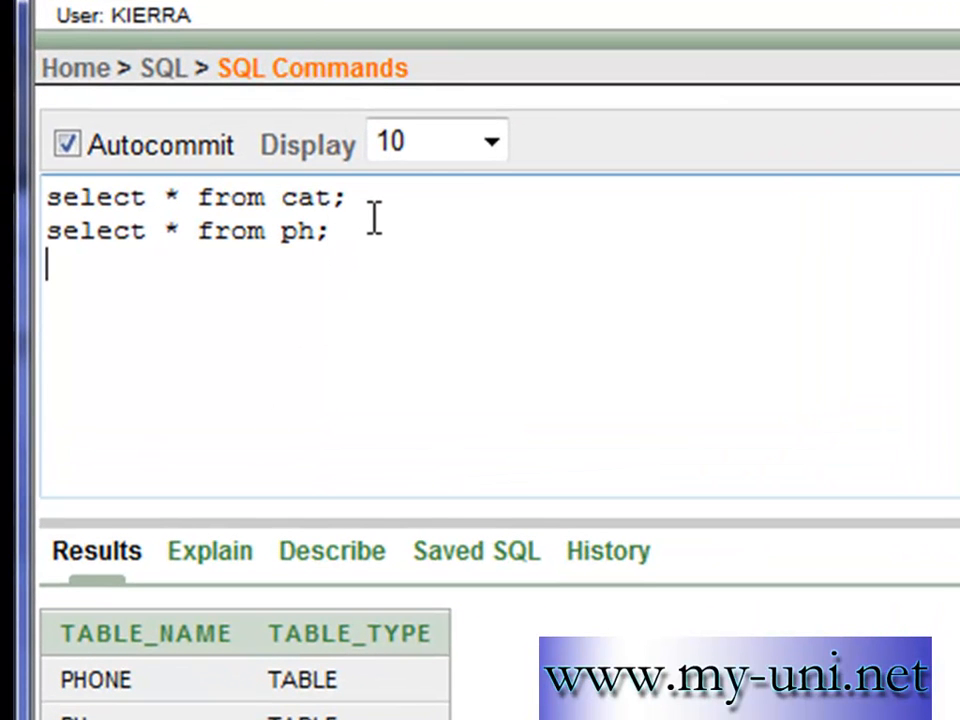
# - Write "create sequence abc start with 2000 increment by 5;" on a new line
pyautogui.write('create')
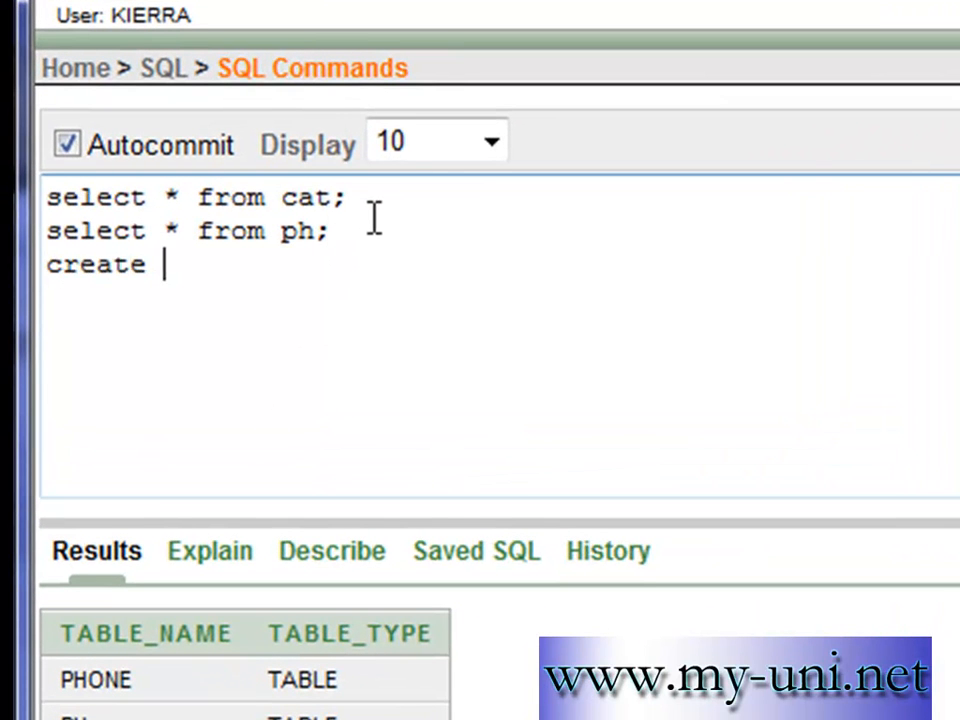
pyautogui.write('sequence')
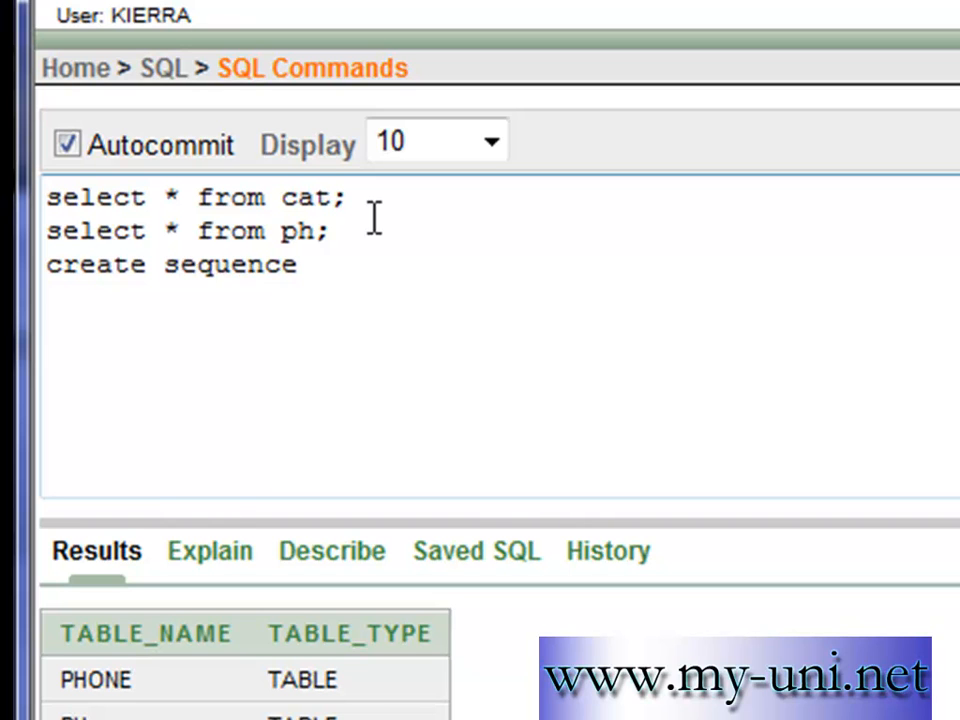
pyautogui.write('abc')
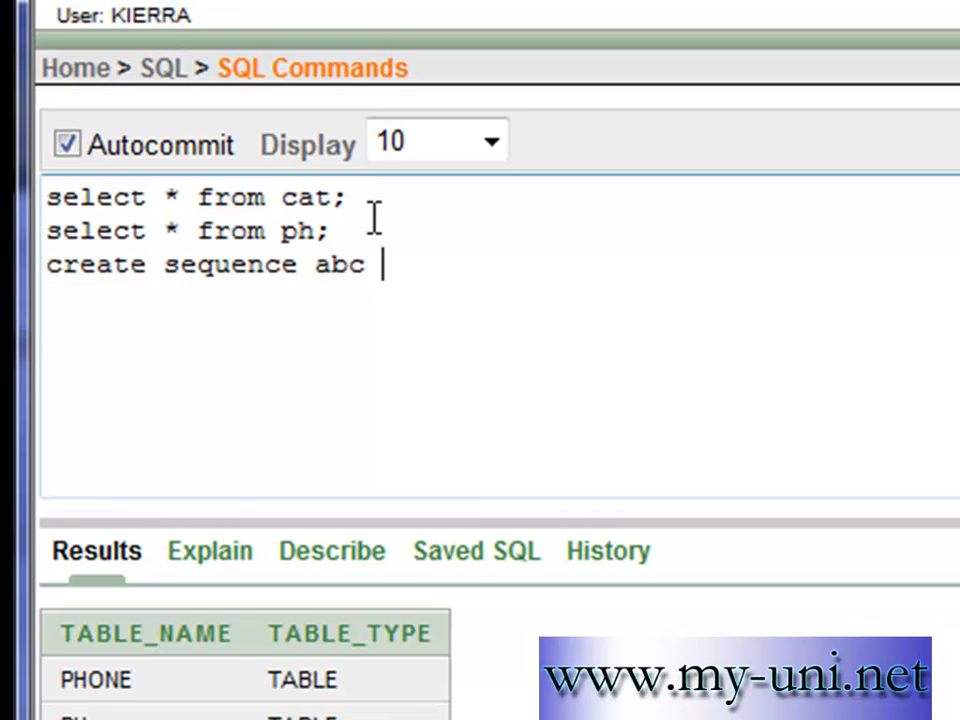
pyautogui.write('s')
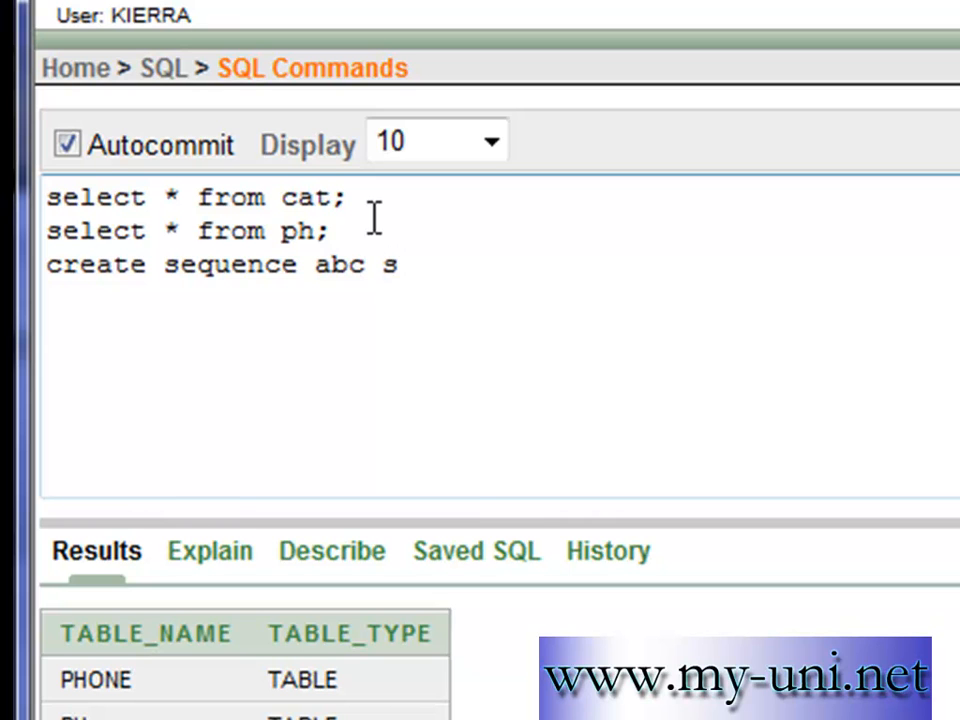
pyautogui.write('tart with 2')
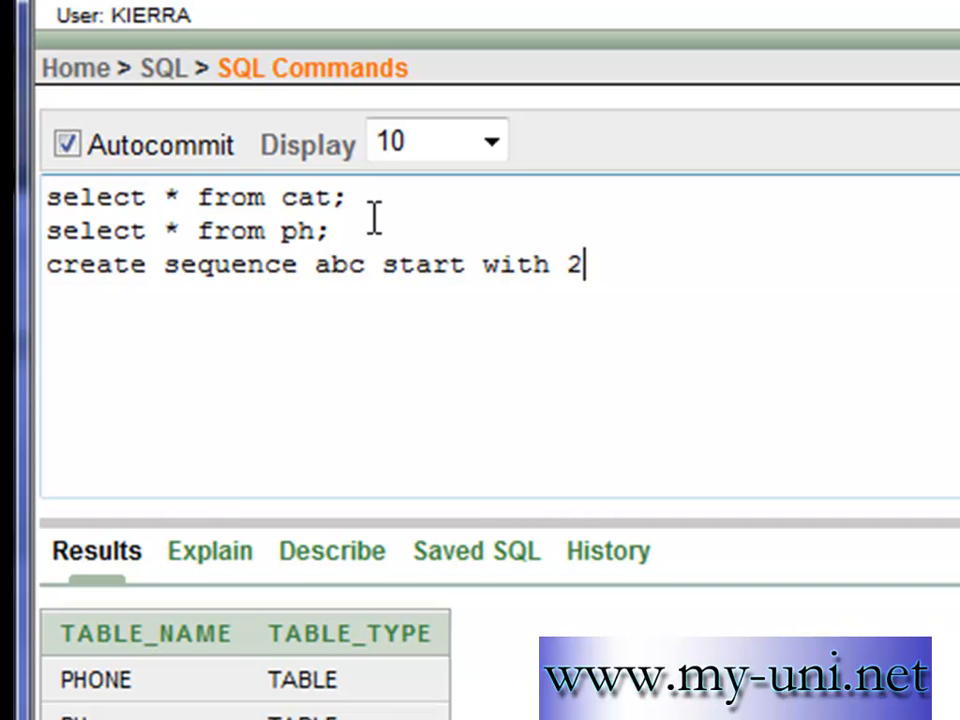
pyautogui.write('000')
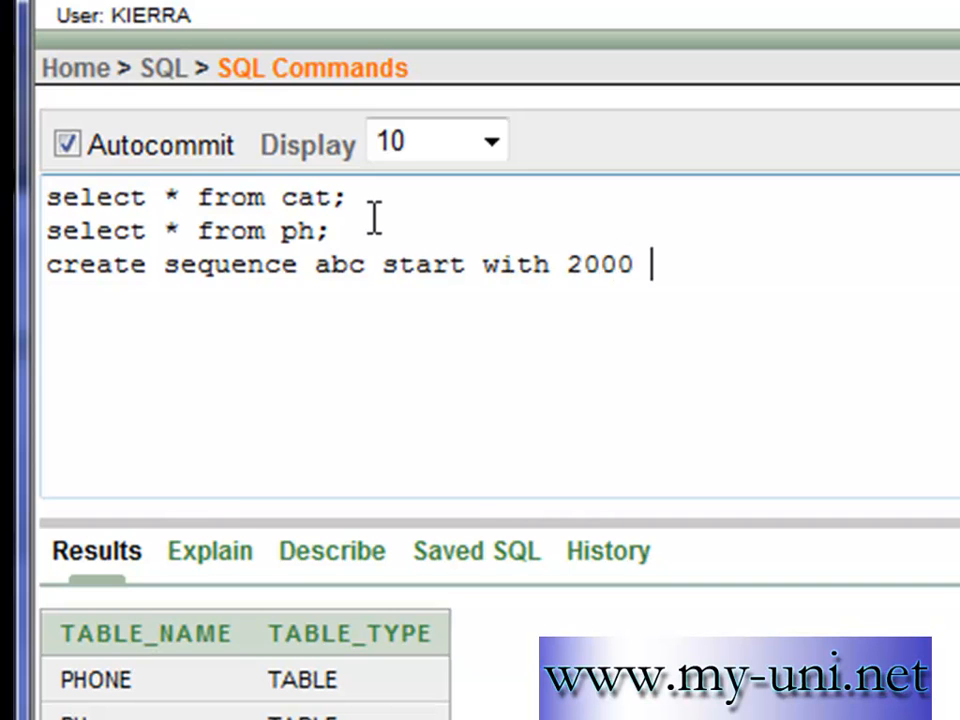
pyautogui.write('increment by')
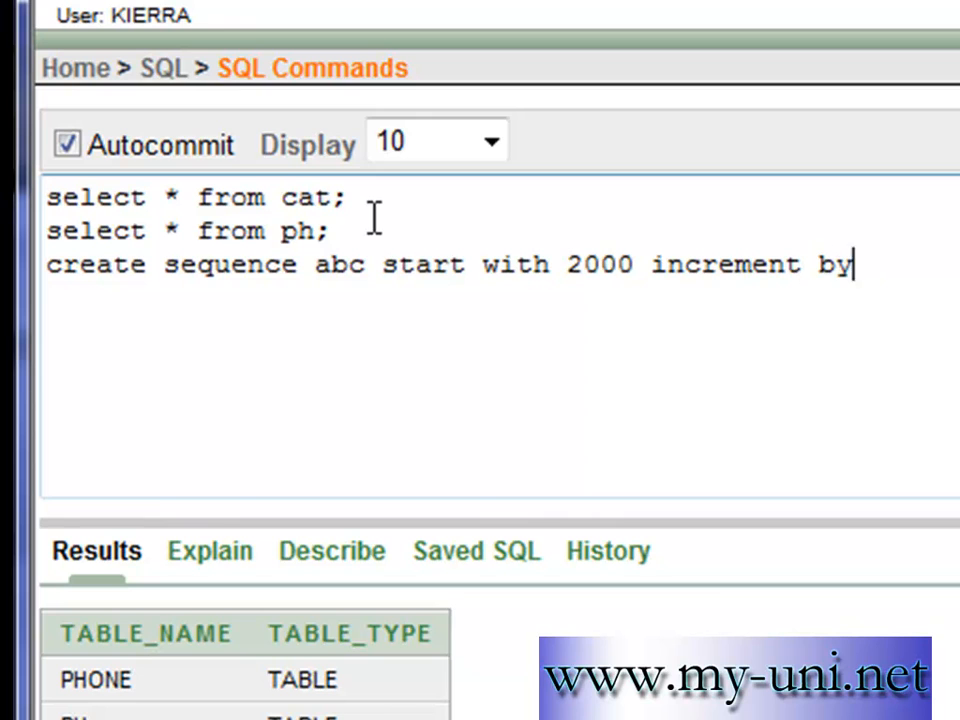
pyautogui.write('5')
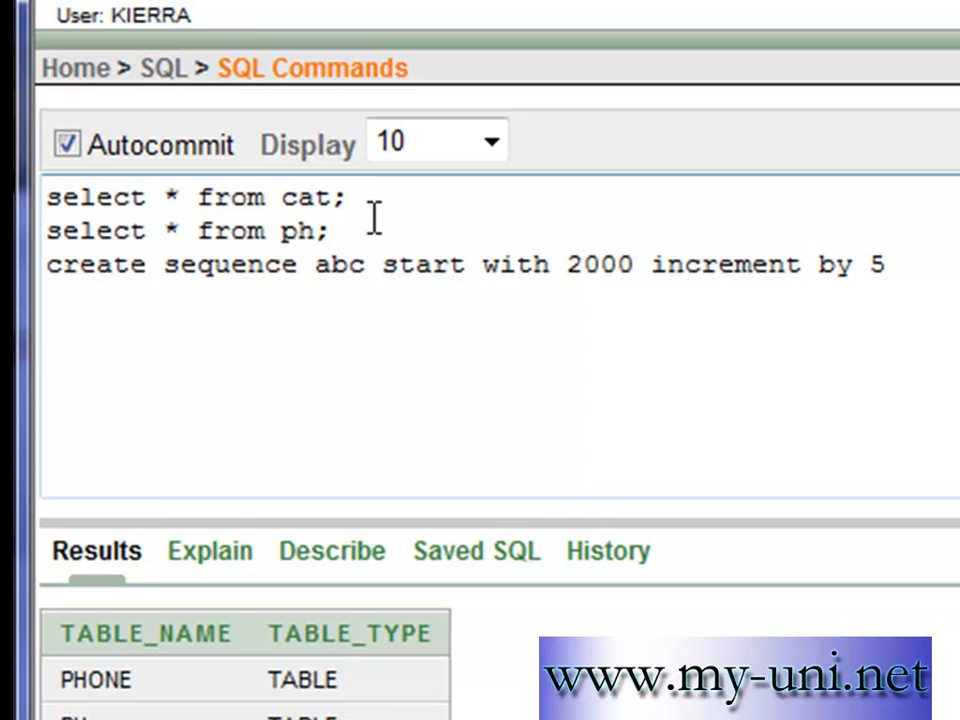
pyautogui.write(';')
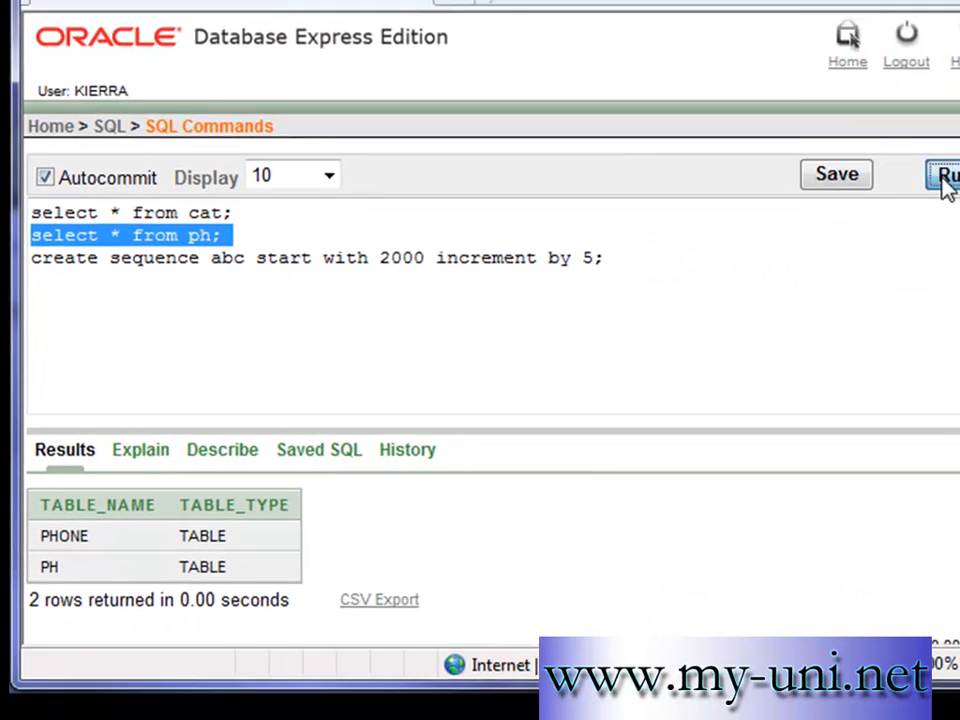
# - Create sequence abc and re-run the catalog query, now listing ABC as a SEQUENCE with PHONE and PH
pyautogui.click(940, 176)
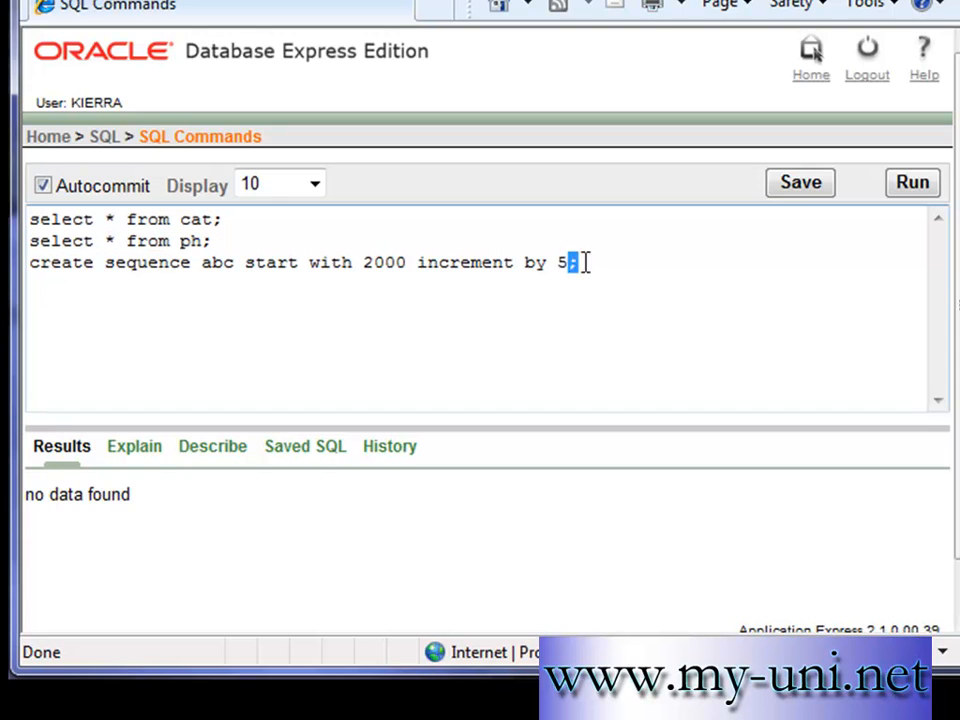
pyautogui.click(912, 182)
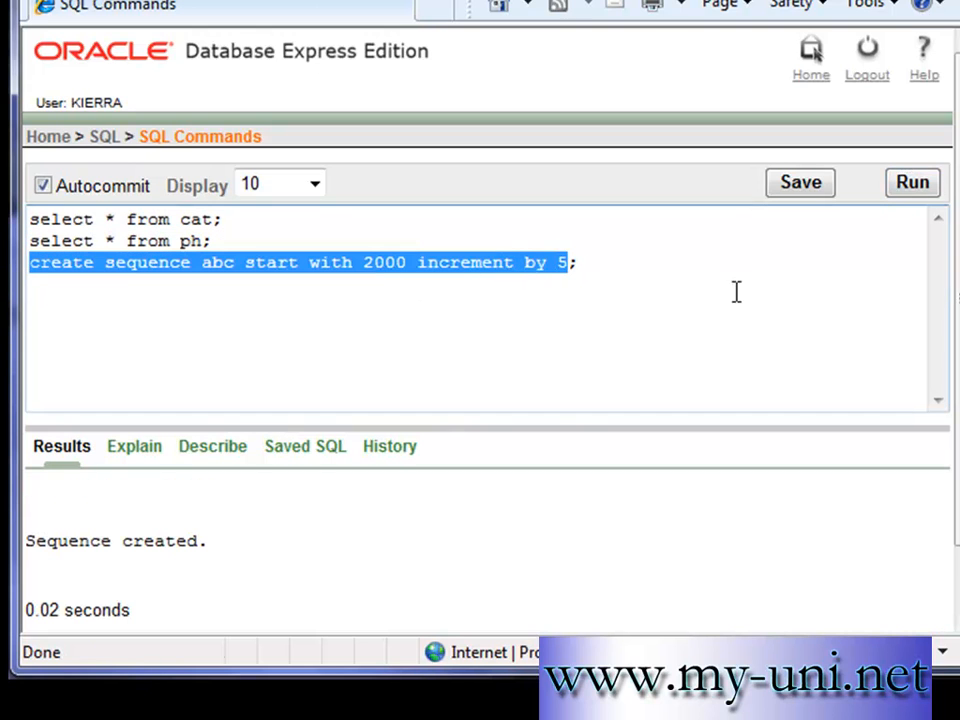
pyautogui.click(230, 220)
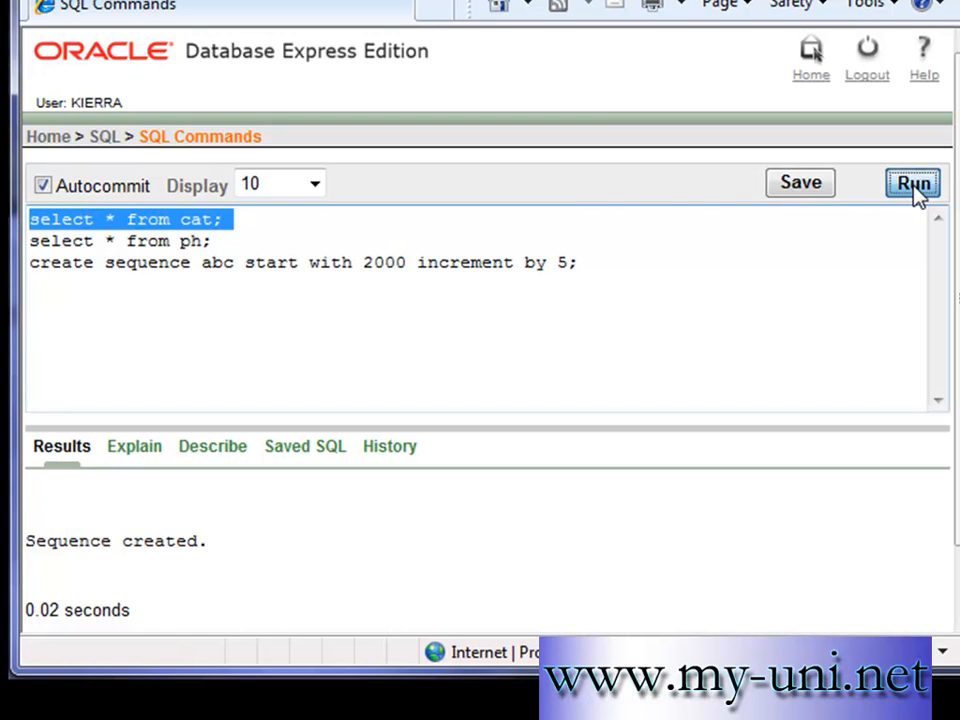
pyautogui.click(912, 182)
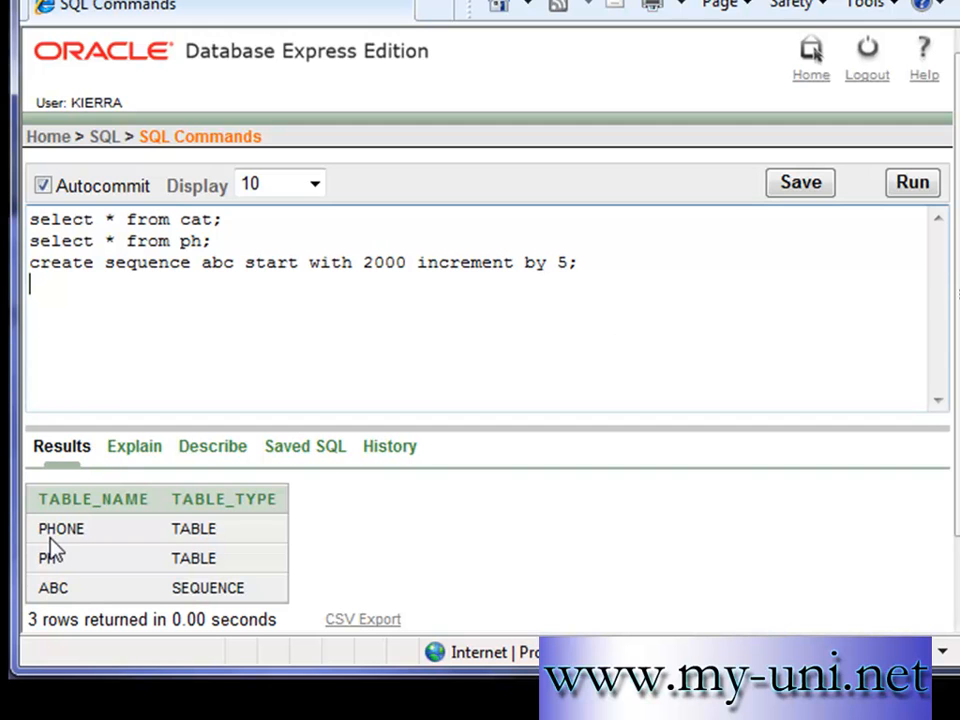
# - Write the INSERT into ph listing columns sno, name, pnumber, address
pyautogui.write('i')
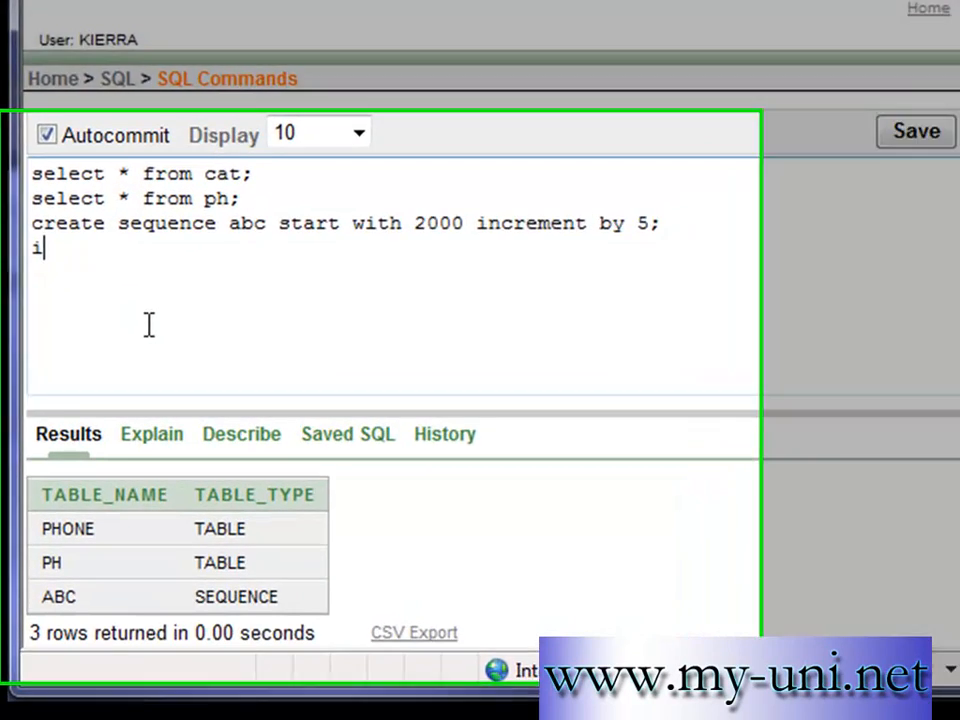
pyautogui.write('nsert i')
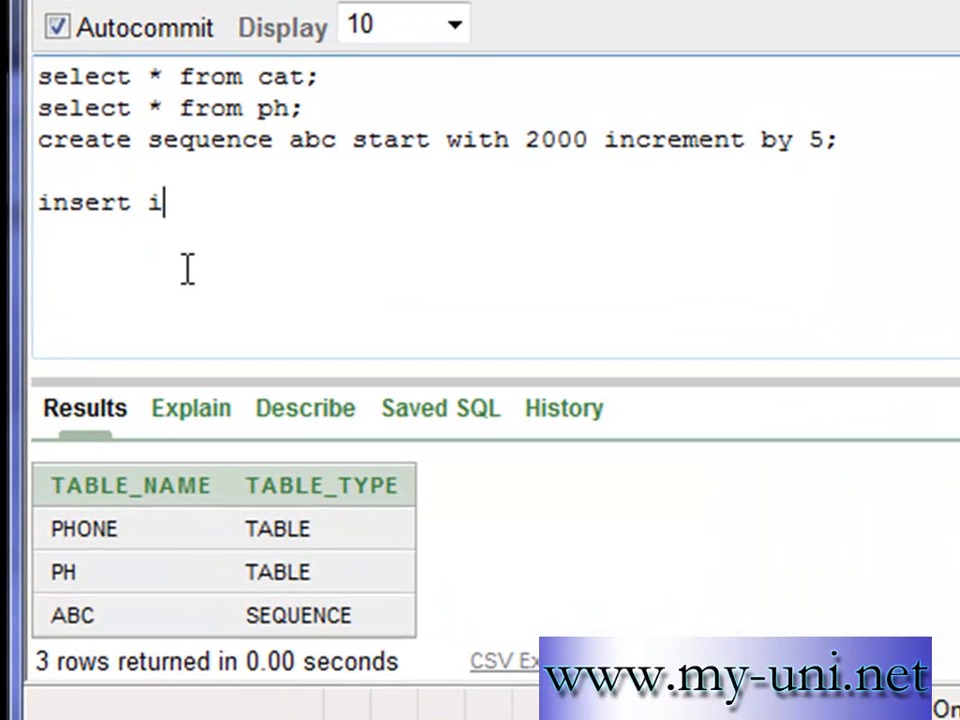
pyautogui.write('nto ph')
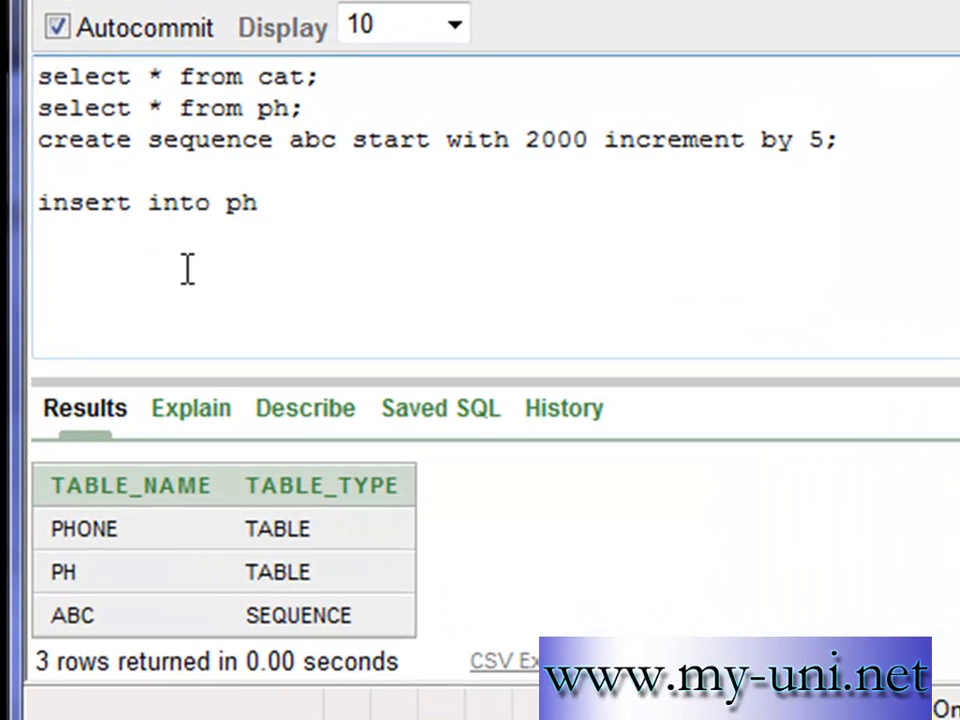
pyautogui.write('(s')
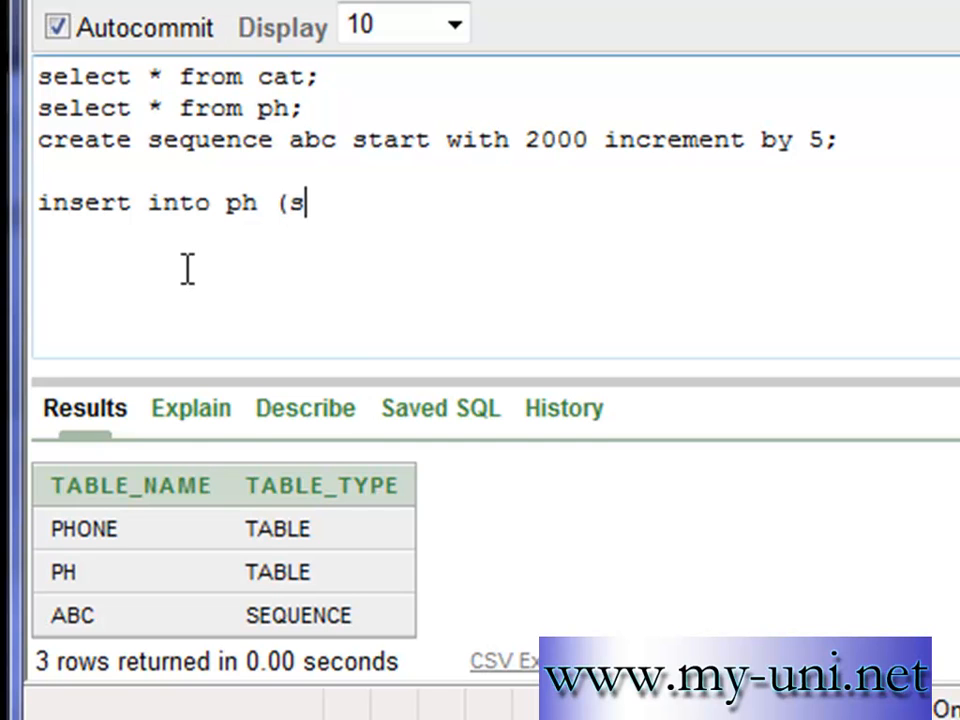
pyautogui.write('no, name,')
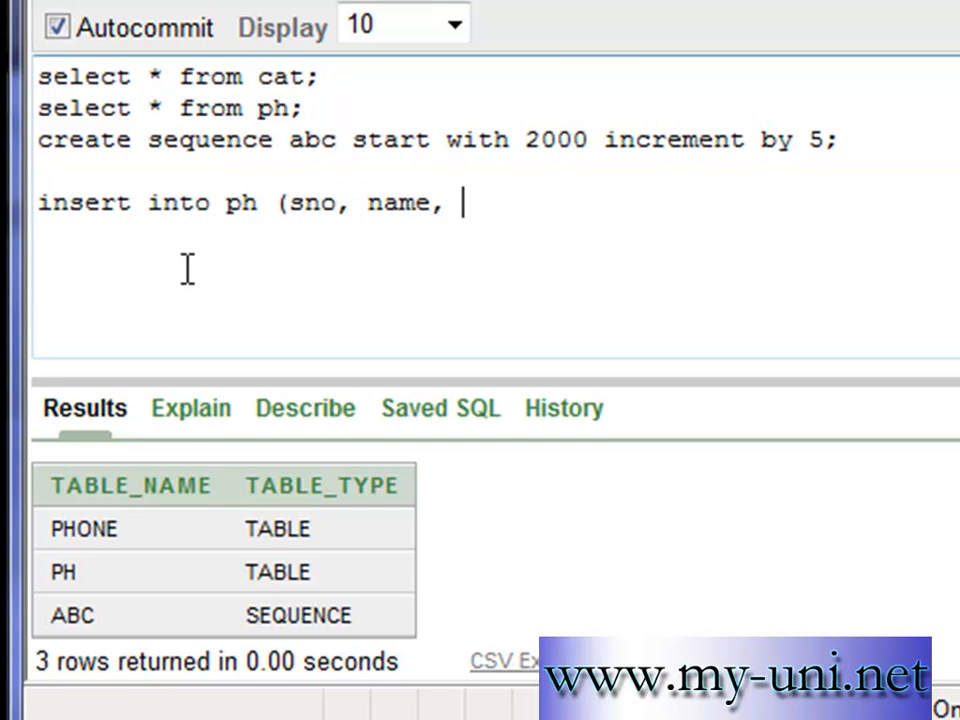
pyautogui.write('pnum')
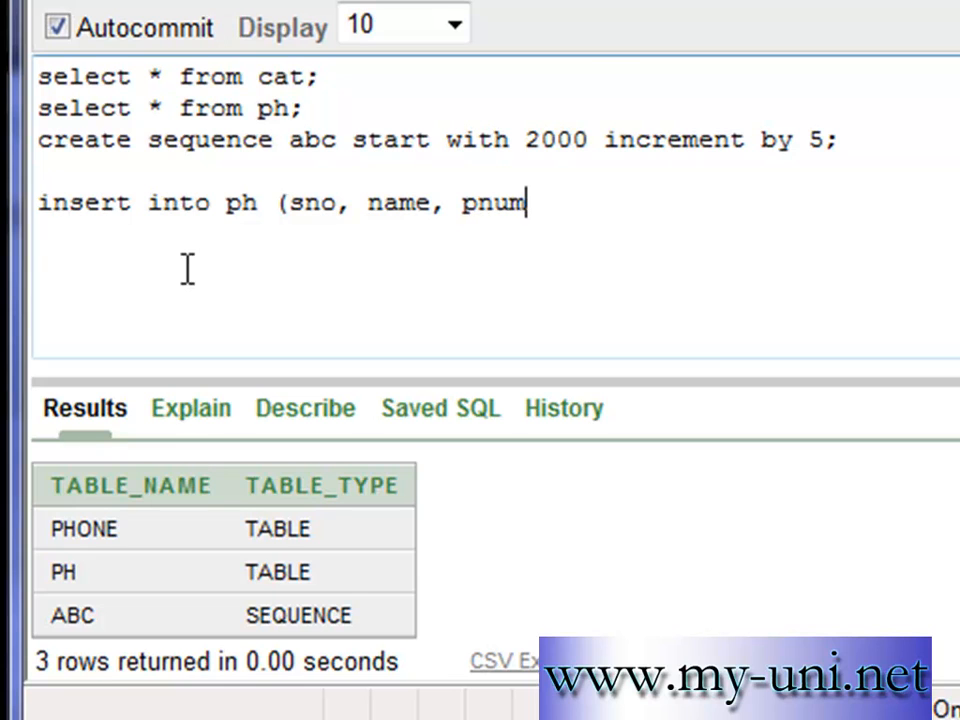
pyautogui.write('ber,')
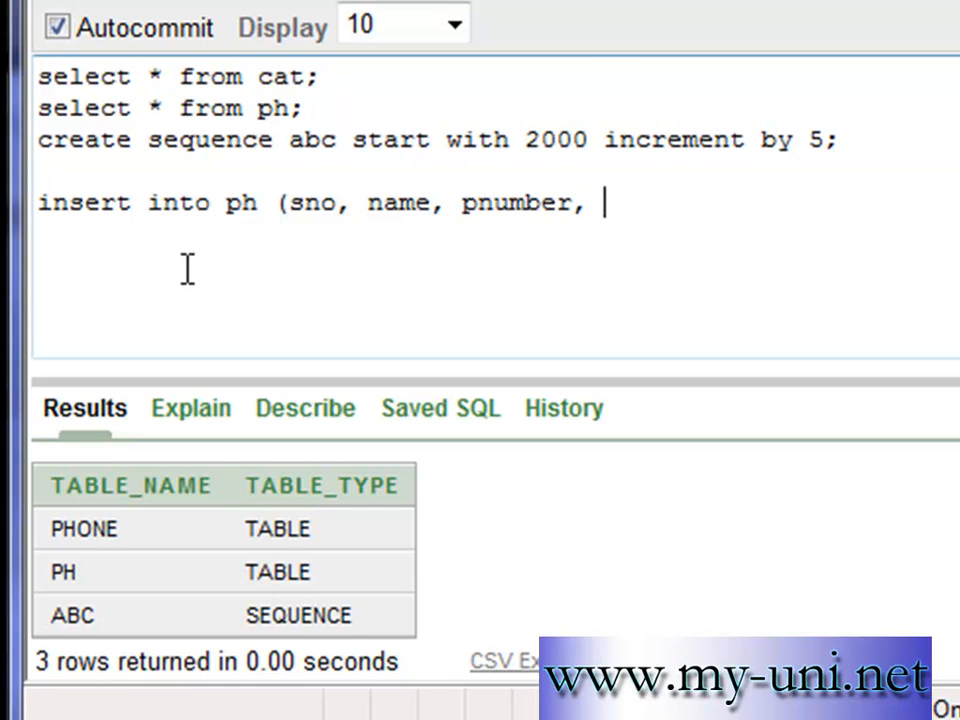
pyautogui.write('adde')
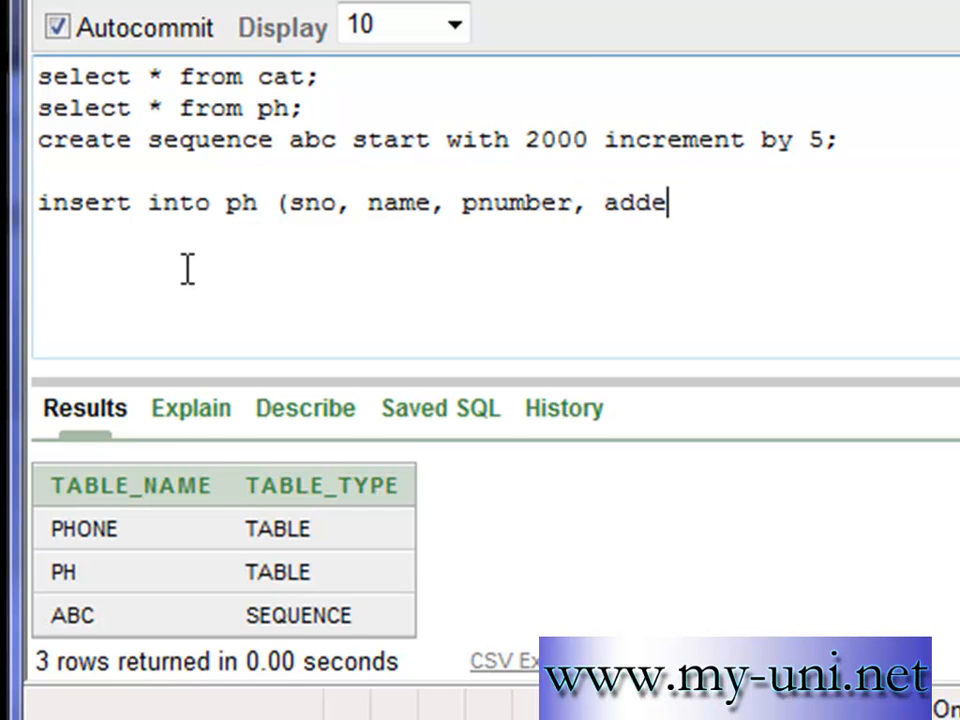
pyautogui.write('ess)')
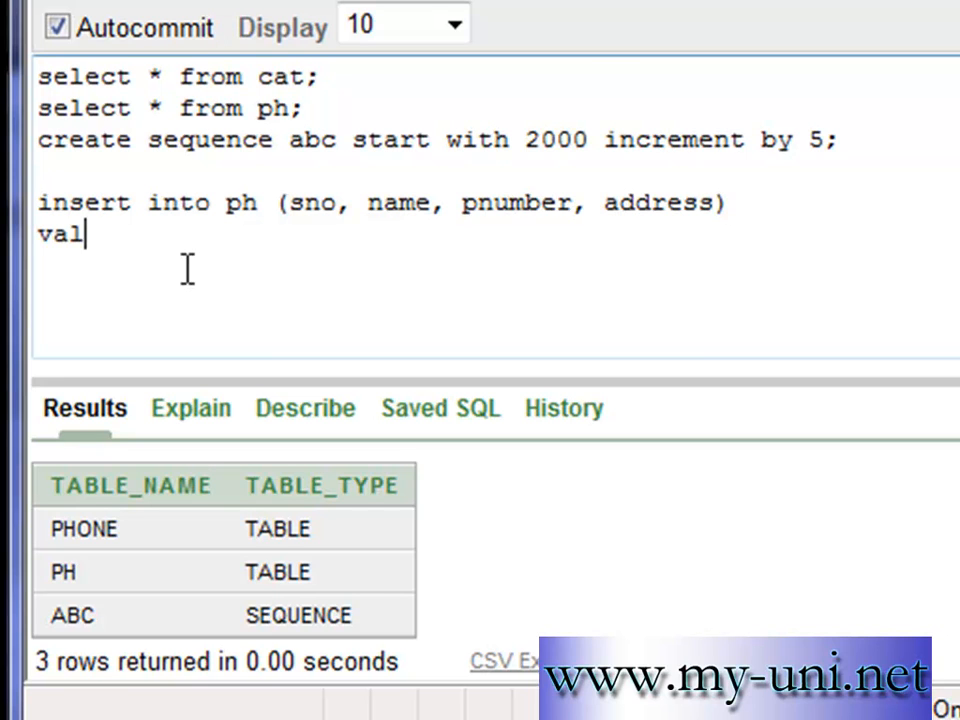
pyautogui.write('ues')
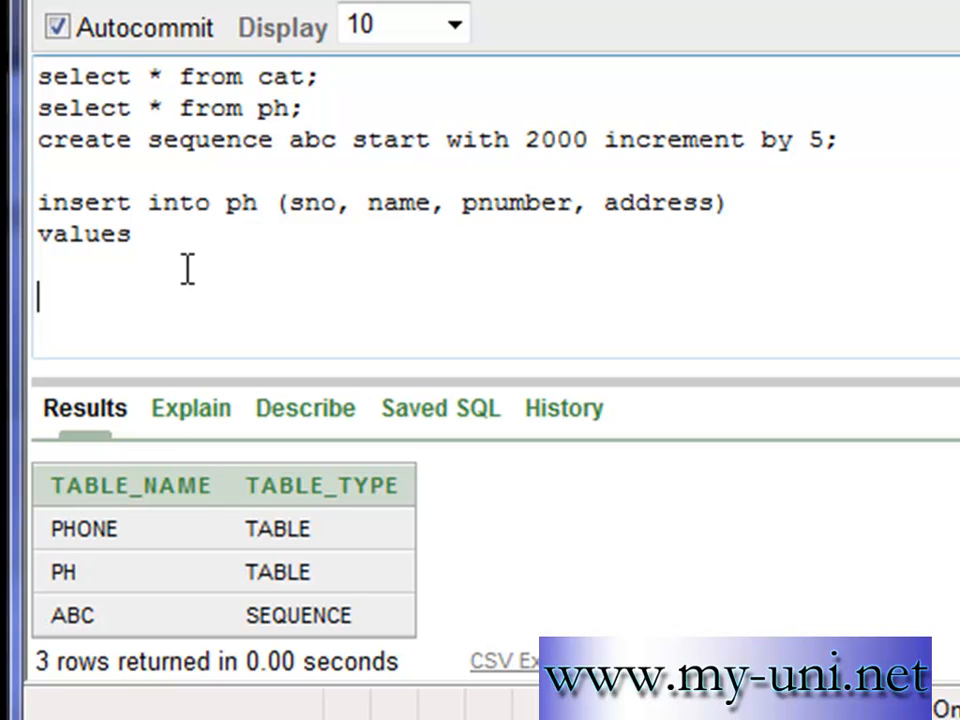
# - Supply values abc.nextval, 'Michael', 56464636, 'Japan' to complete the insert
pyautogui.write('(')
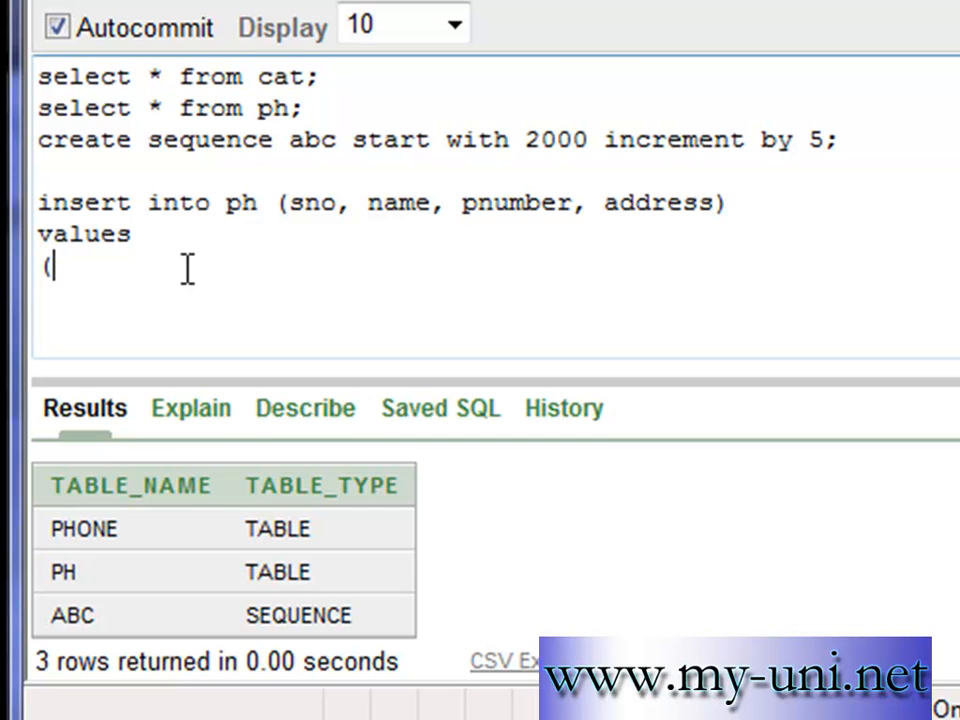
pyautogui.write('abc.next')
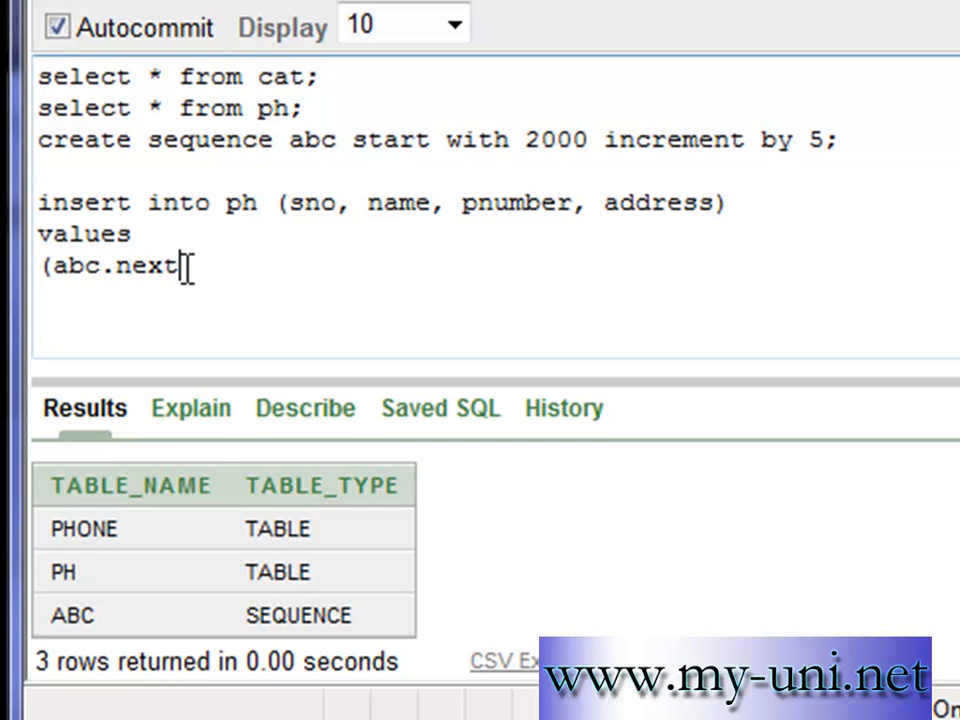
pyautogui.write('val')
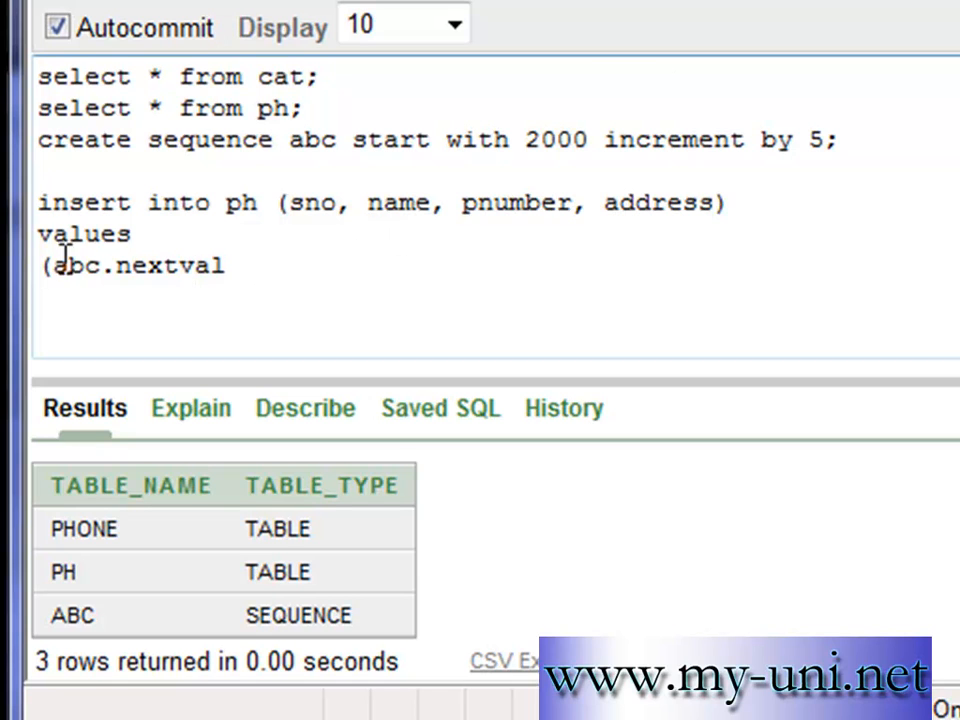
pyautogui.moveTo(118, 268)
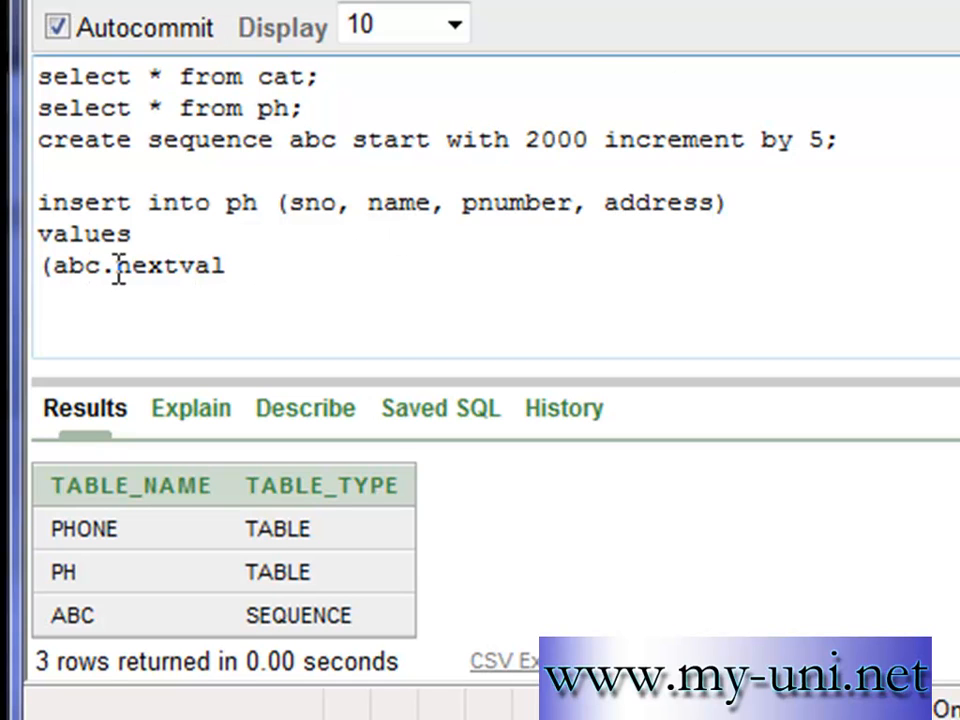
pyautogui.moveTo(230, 268)
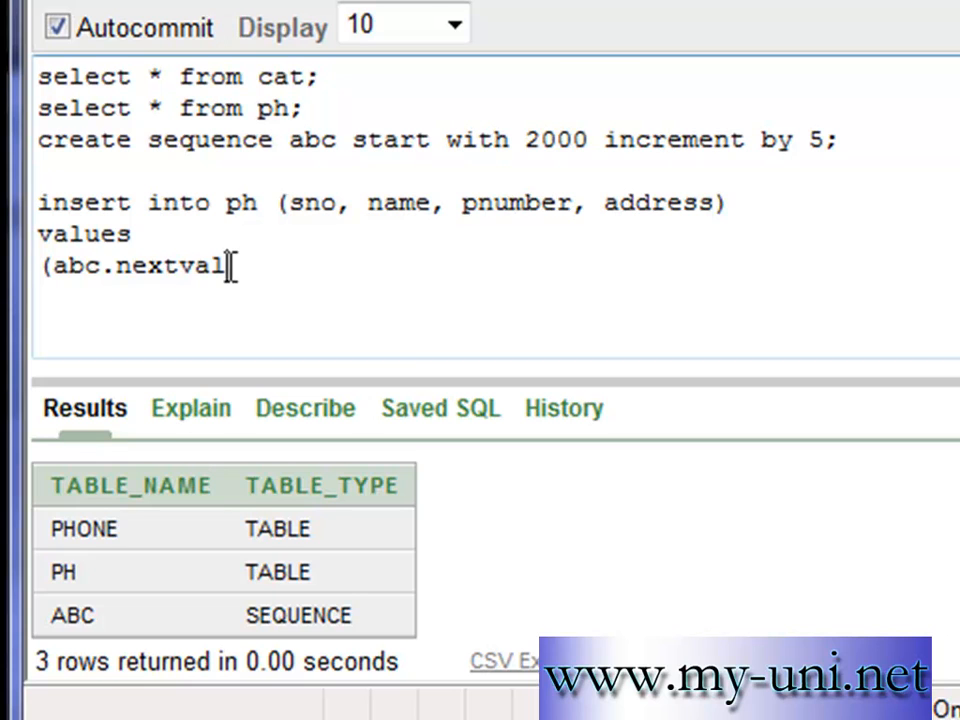
pyautogui.write(", 'Michael")
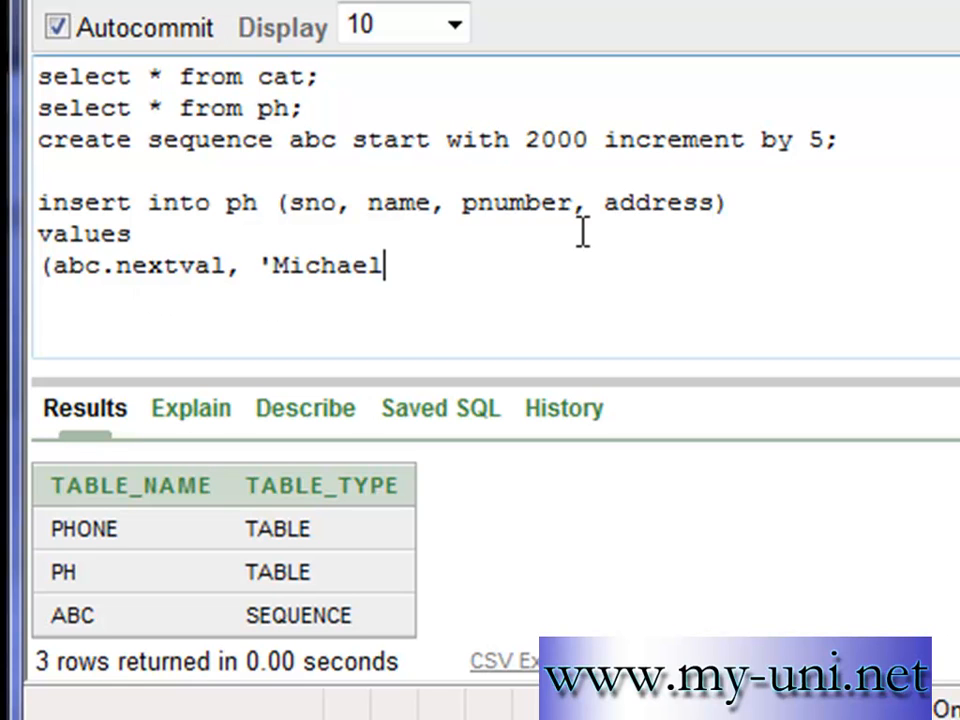
pyautogui.write("',")
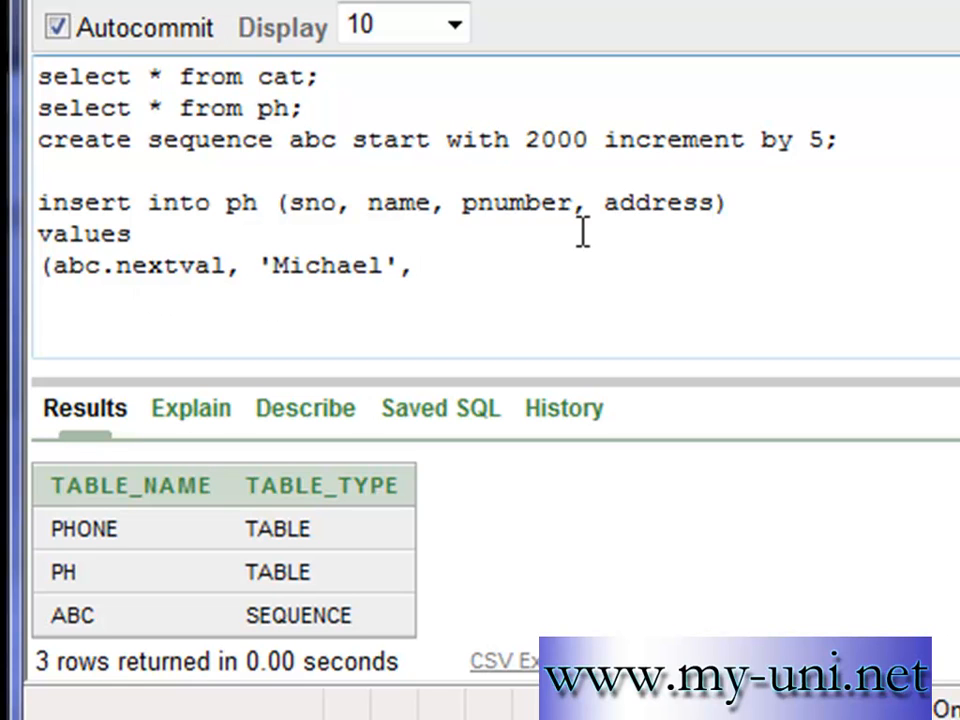
pyautogui.write('56')
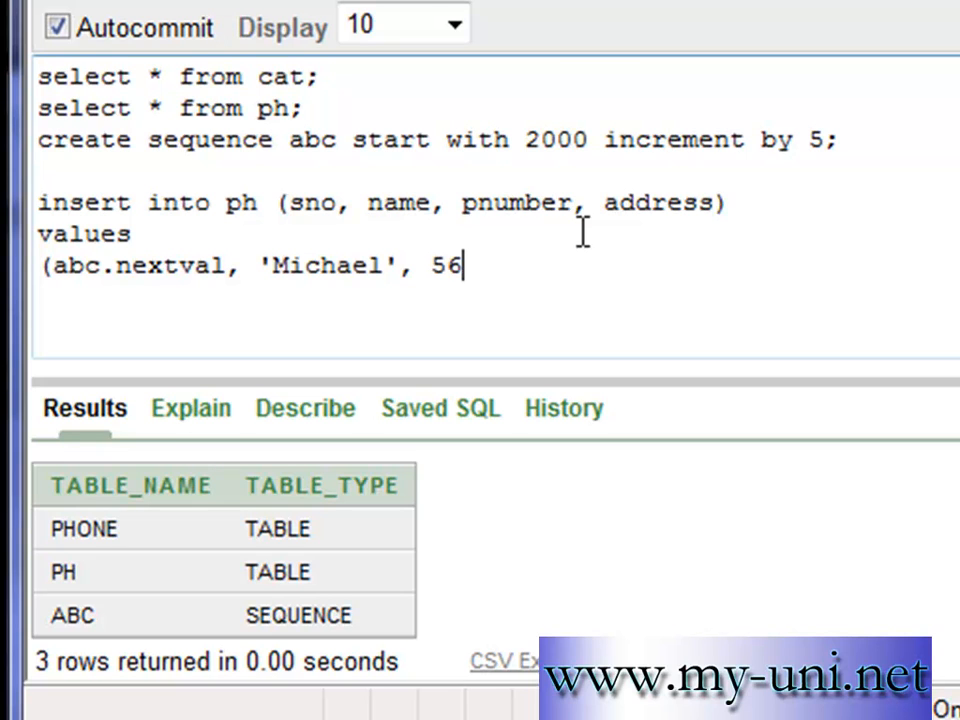
pyautogui.write('4646')
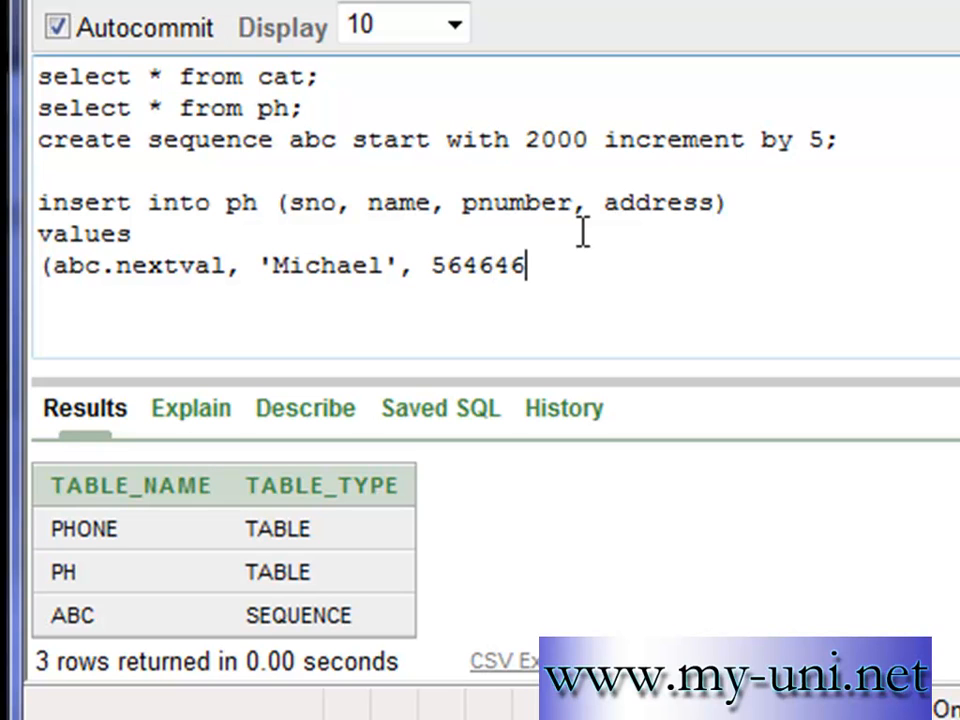
pyautogui.write('36,')
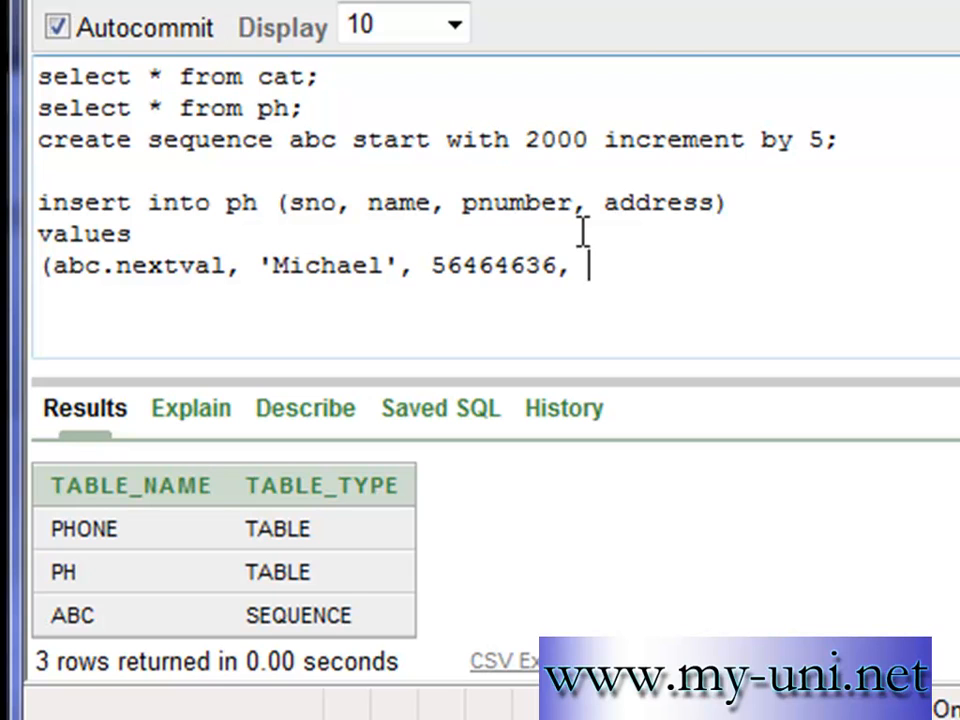
pyautogui.write("'Japan")
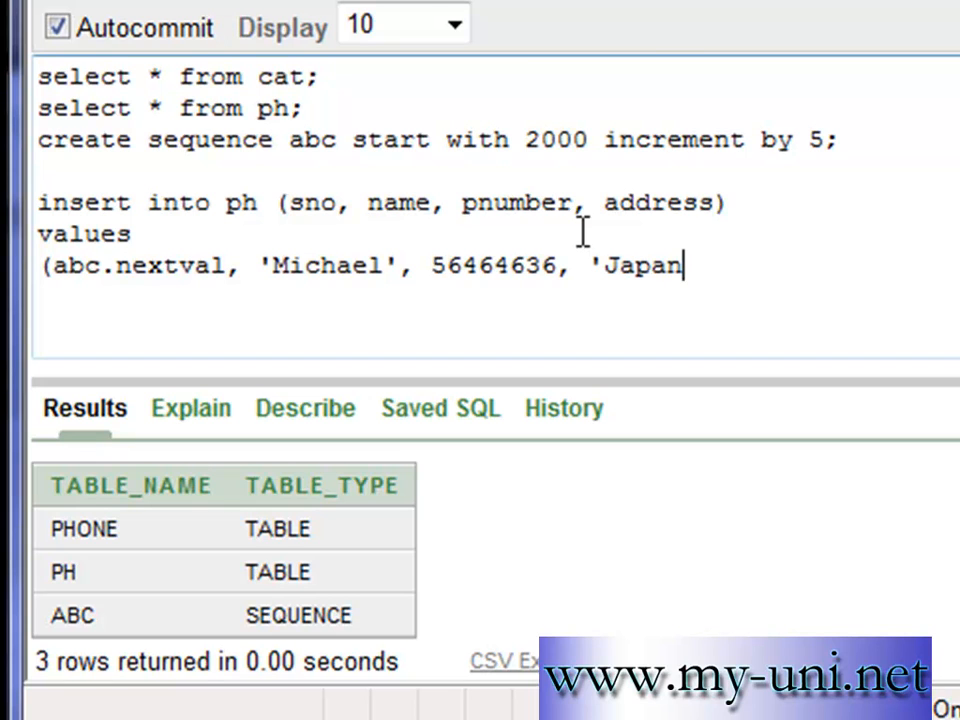
pyautogui.write("')")
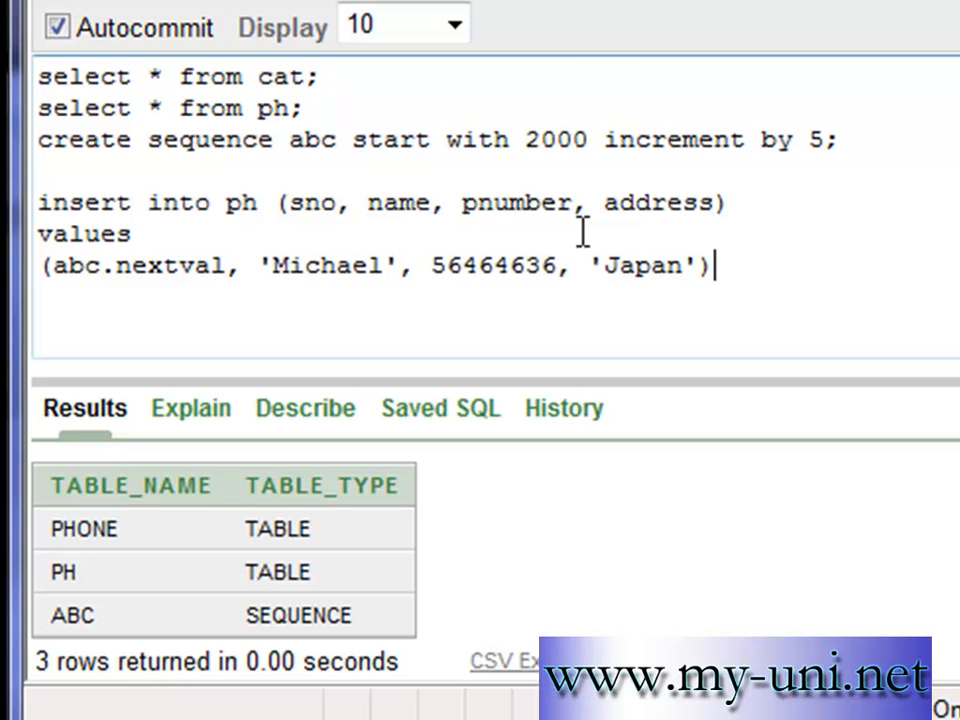
pyautogui.write(';')
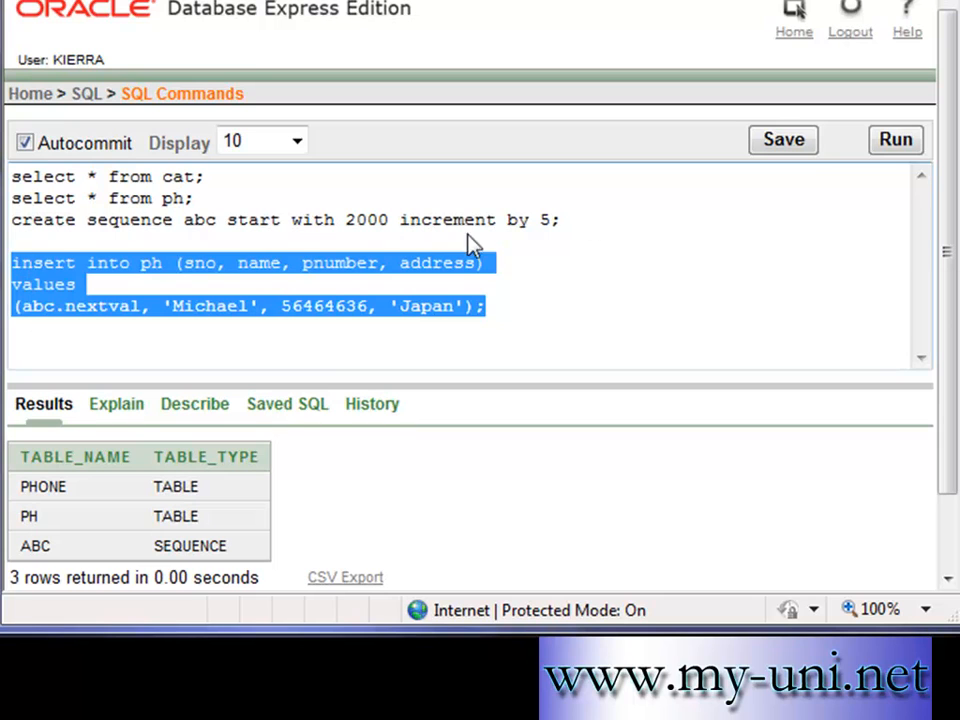
# - Insert Michael's row and query PH, showing him with SNO 2000
pyautogui.click(894, 140)
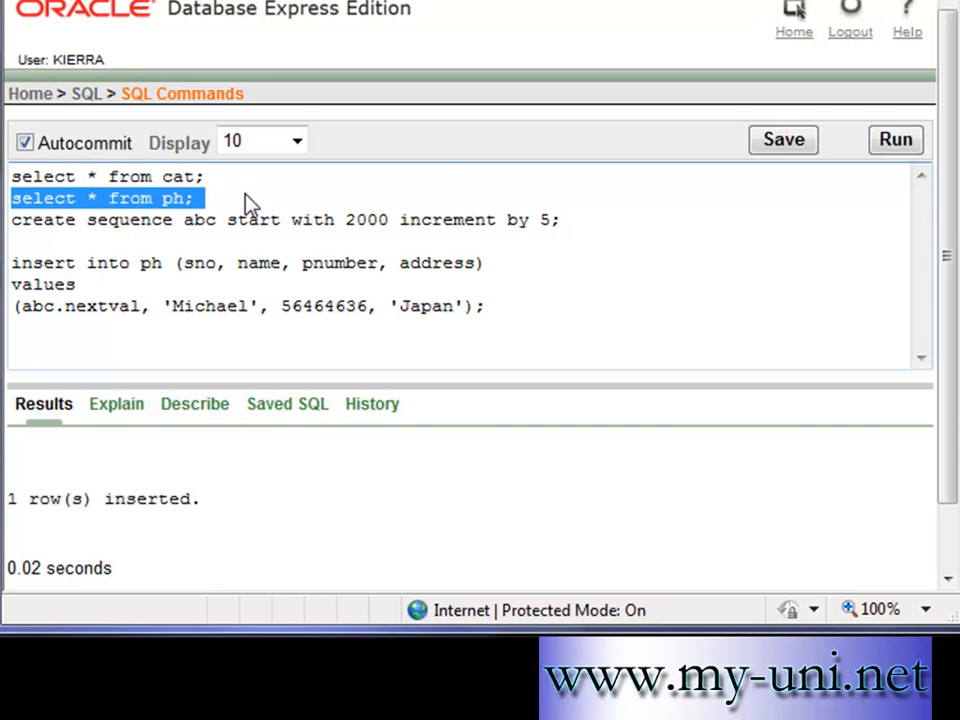
pyautogui.click(894, 140)
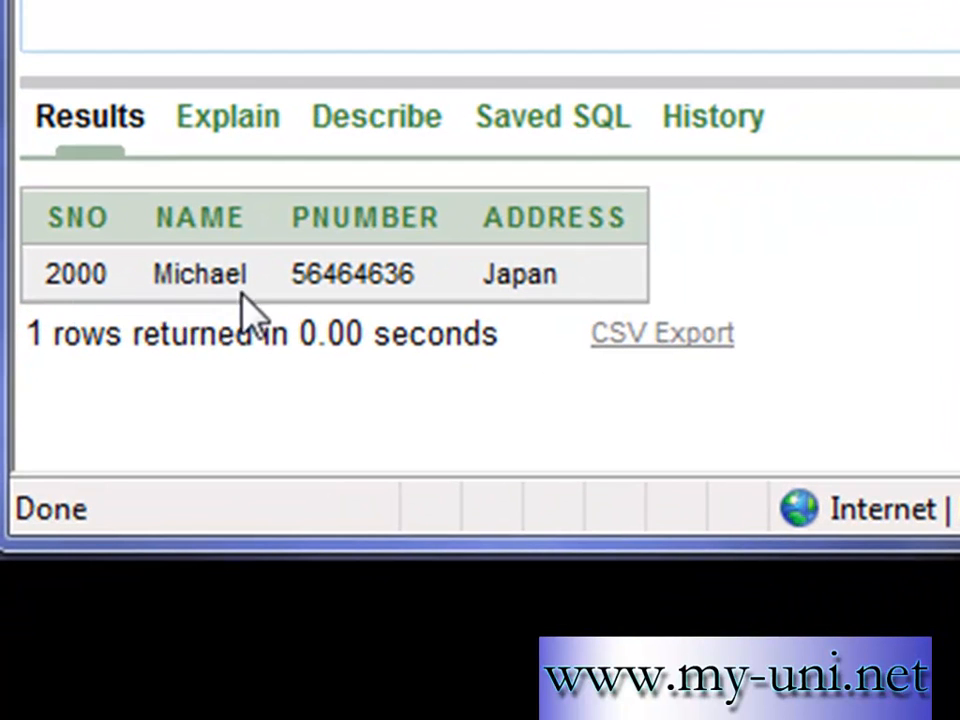
pyautogui.moveTo(104, 296)
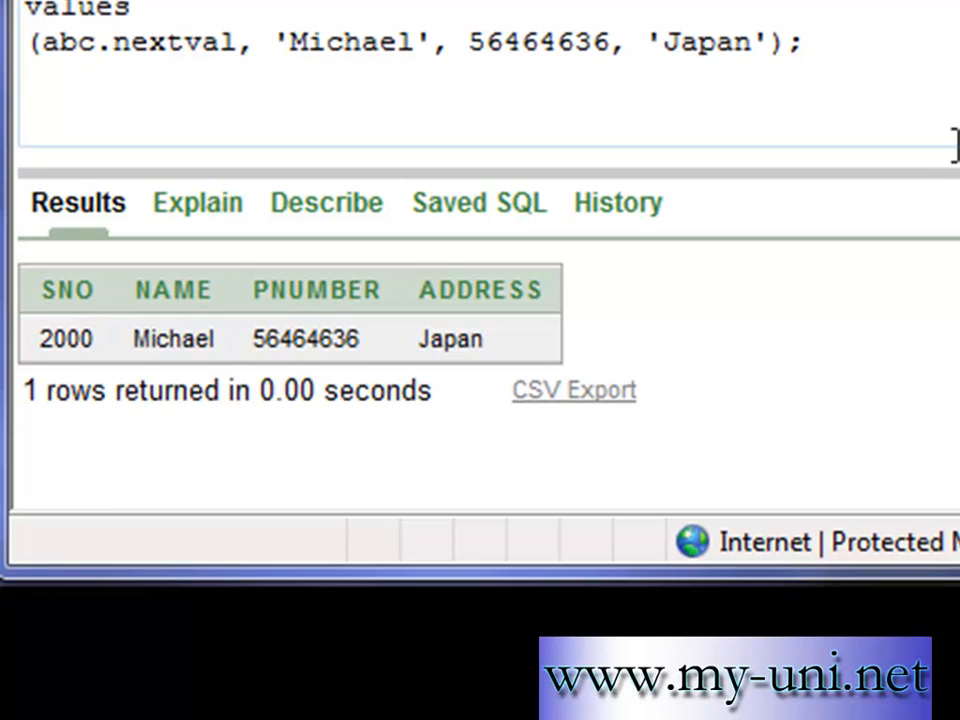
# - Query abc.nextval from dual, which returns 2005
pyautogui.write('select')
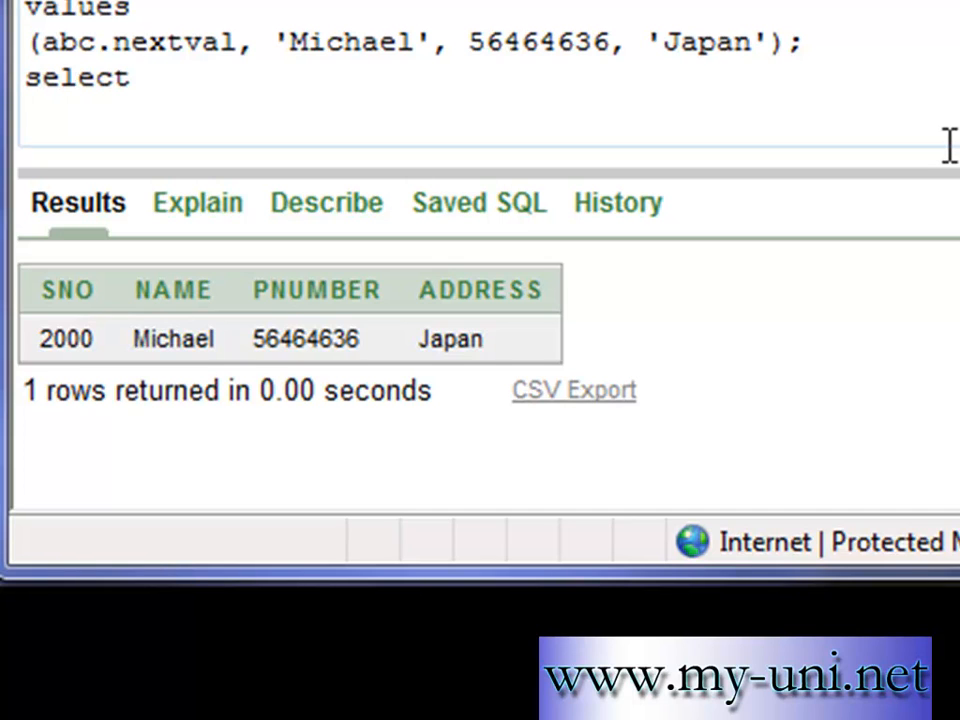
pyautogui.write('abc.n')
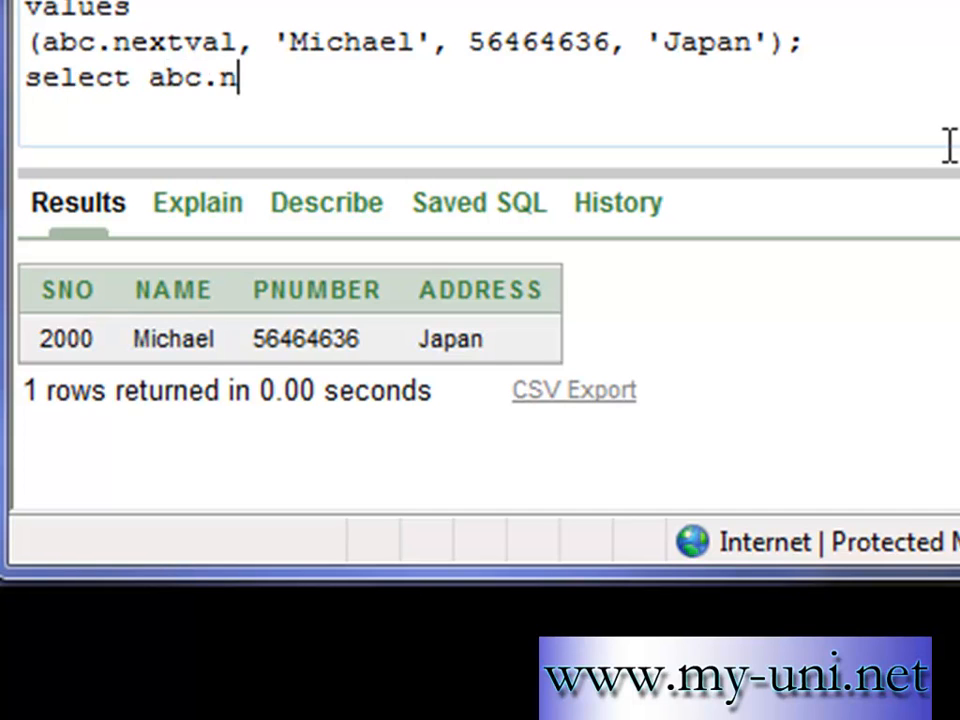
pyautogui.write('extval f')
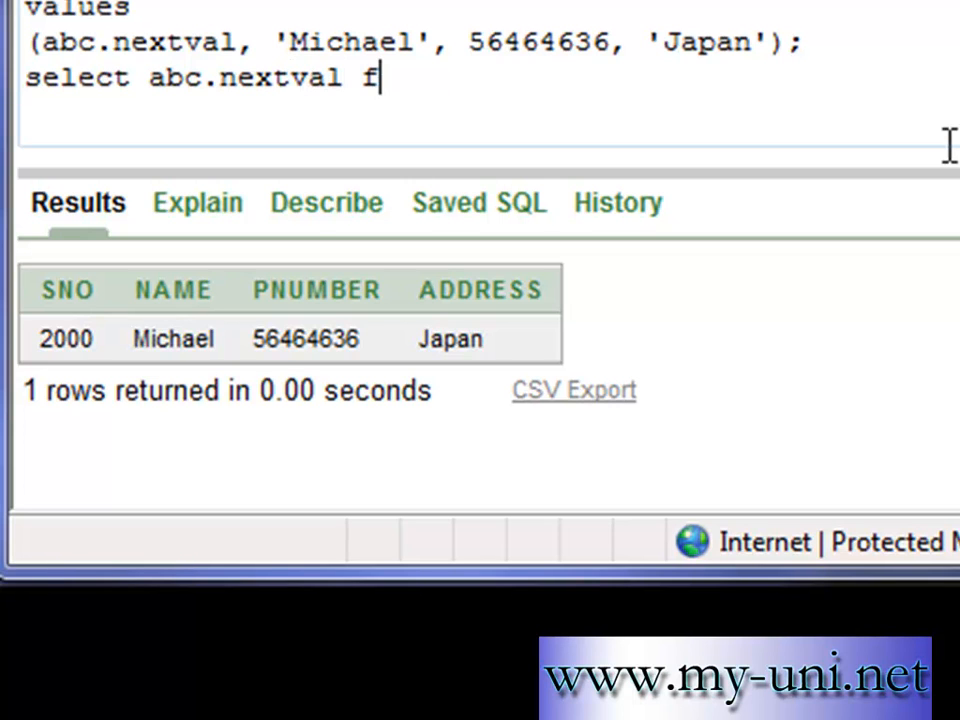
pyautogui.write('rom dual;')
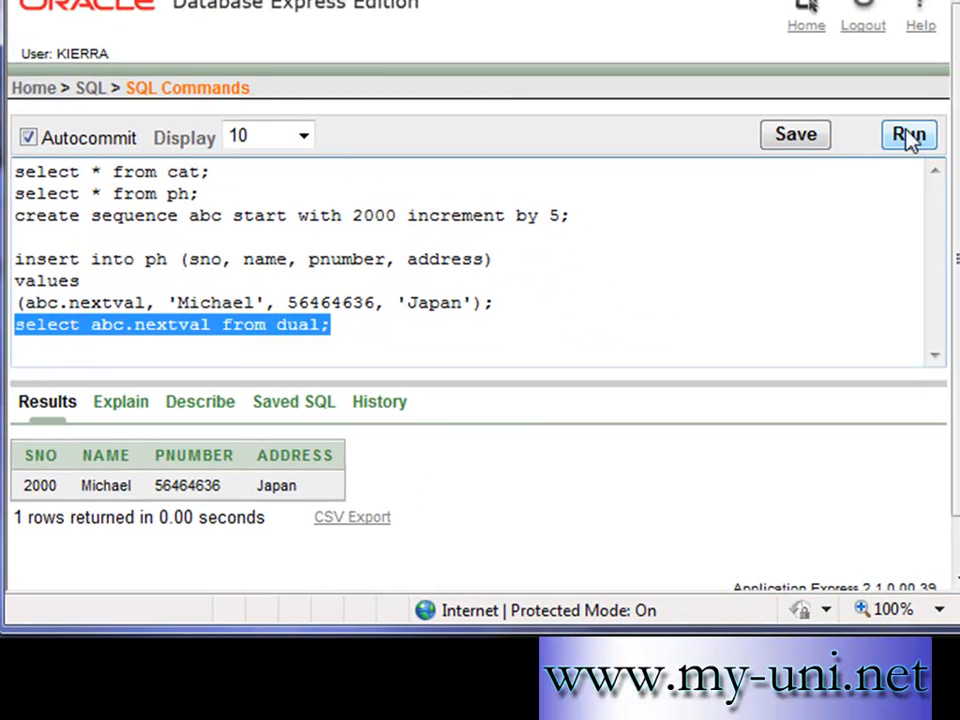
pyautogui.click(906, 134)
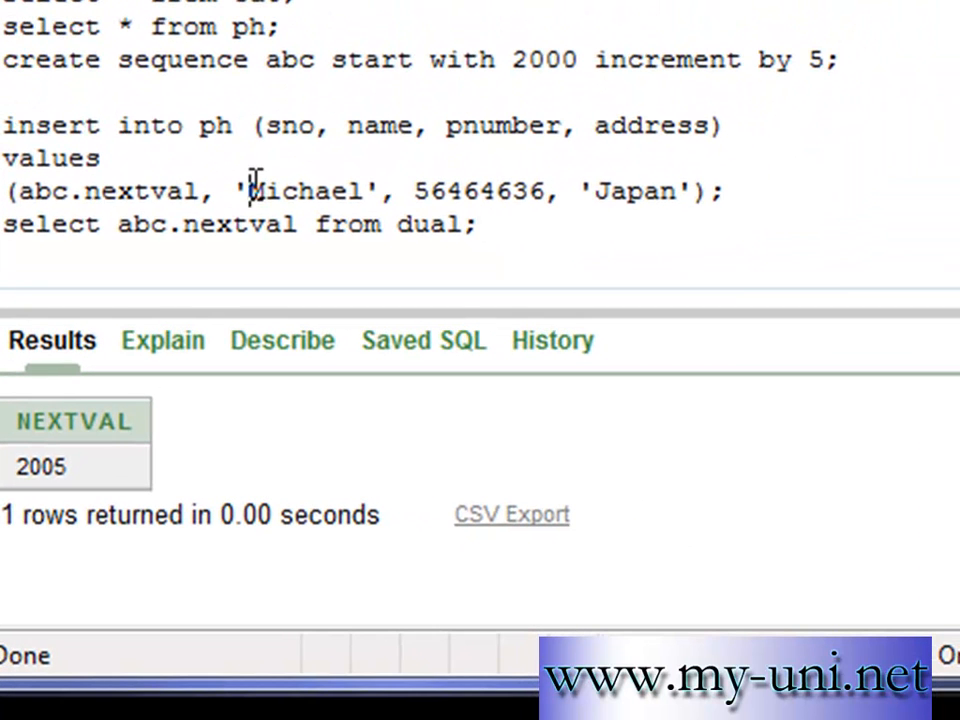
# - Change the insert values to 'Madonna', 7575757, 'South Africa'
pyautogui.doubleClick(300, 192)
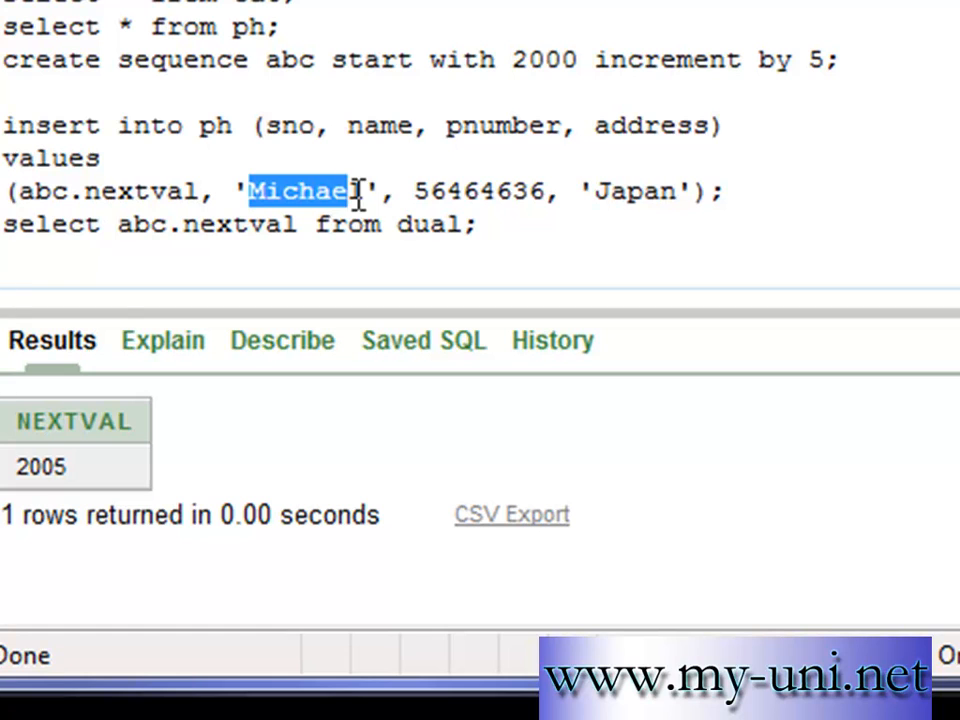
pyautogui.write('Madon')
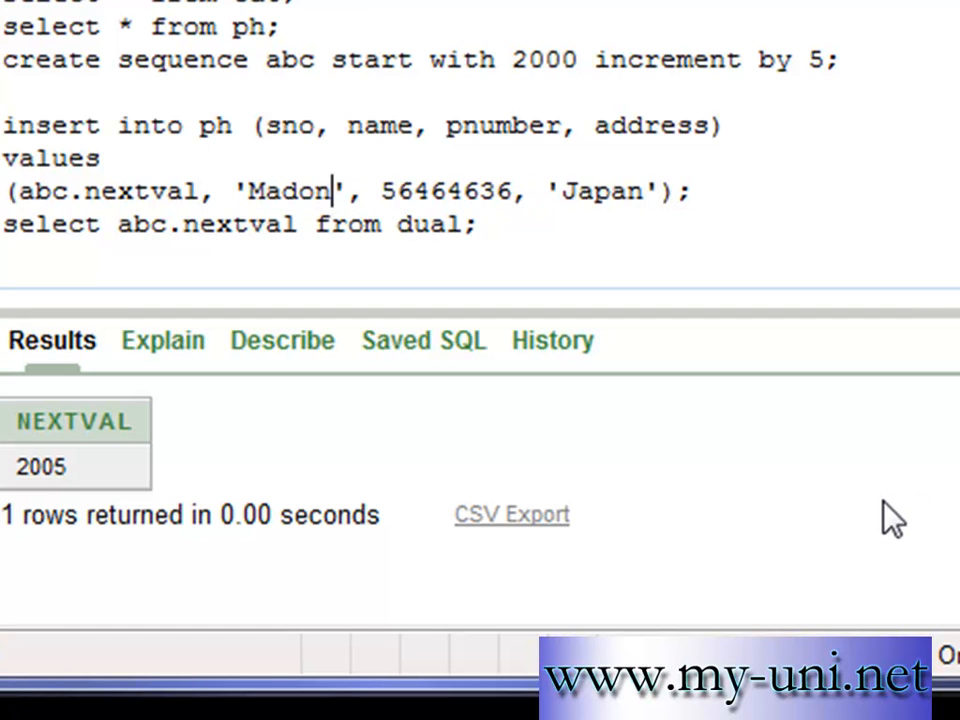
pyautogui.write('na')
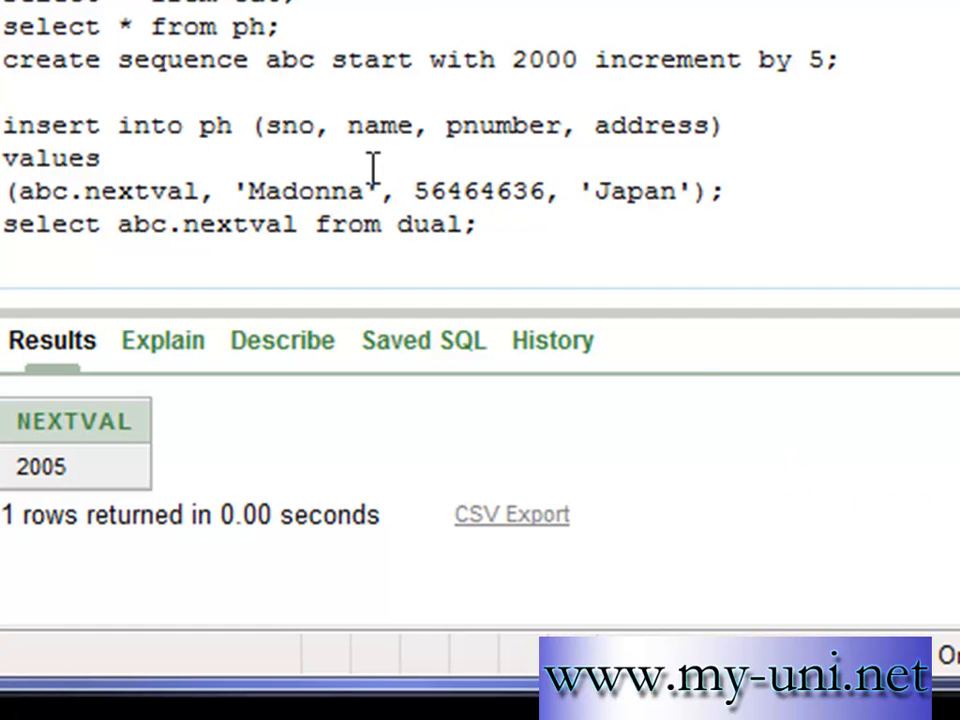
pyautogui.moveTo(416, 192); pyautogui.dragTo(510, 192)
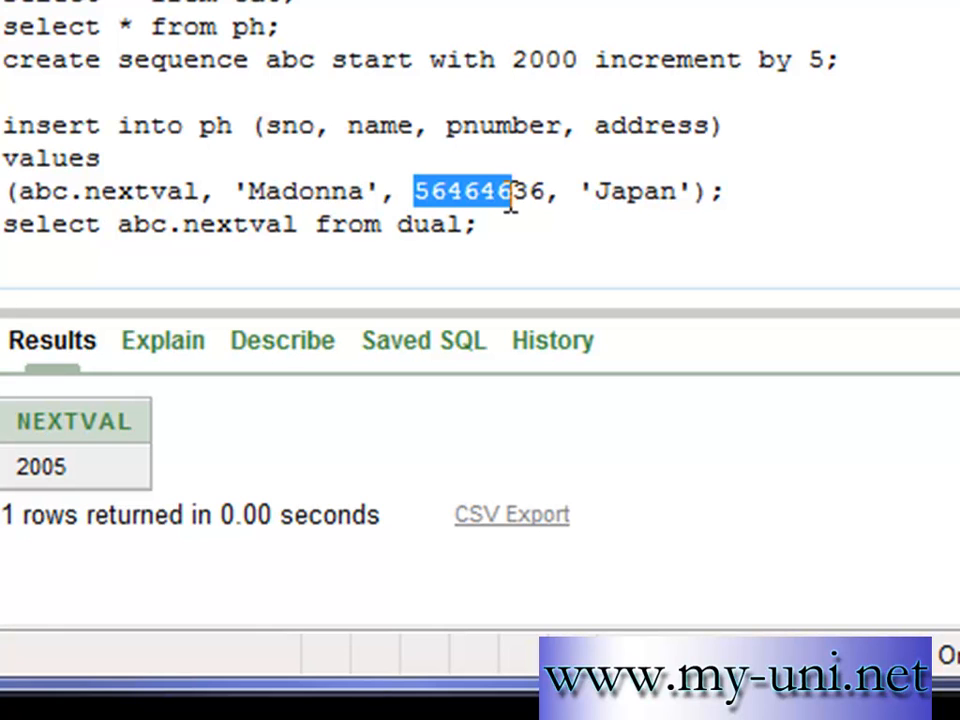
pyautogui.write('7575757')
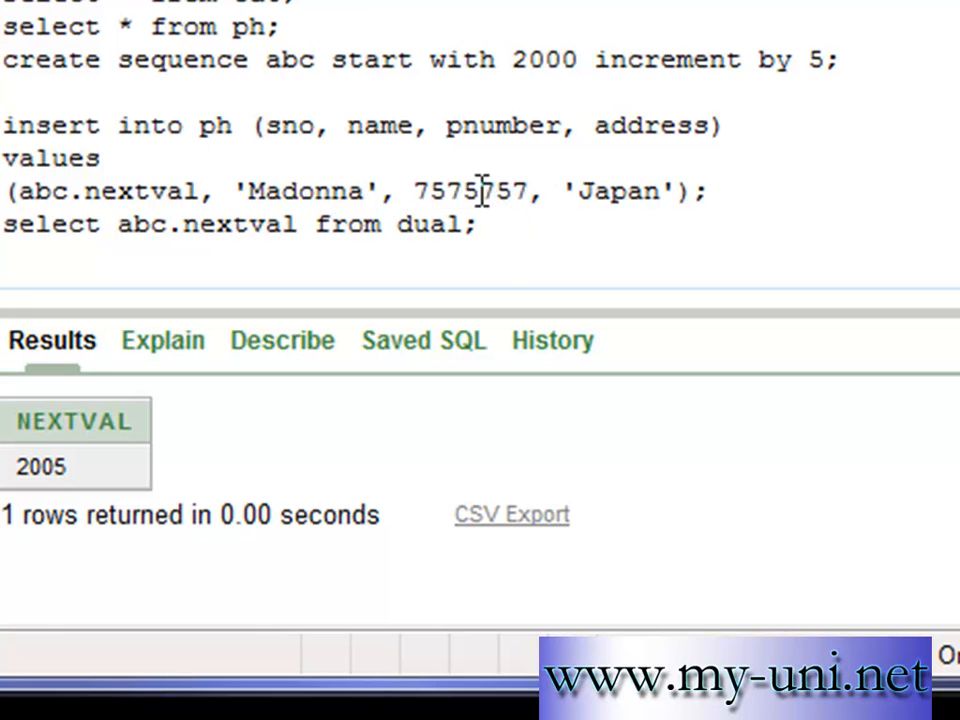
pyautogui.moveTo(596, 190)
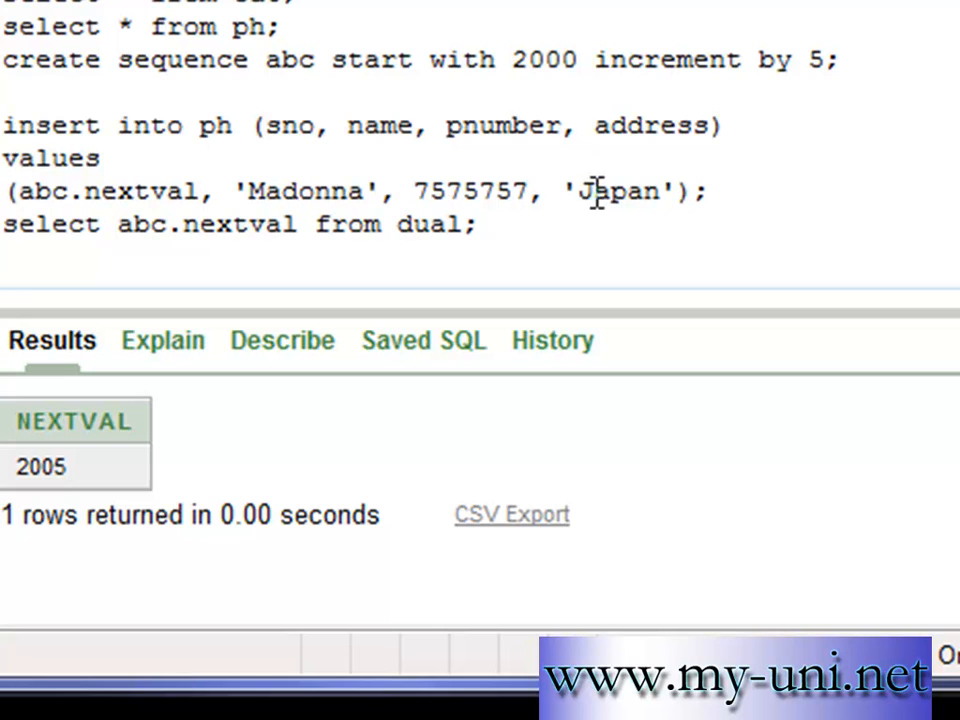
pyautogui.doubleClick(618, 192)
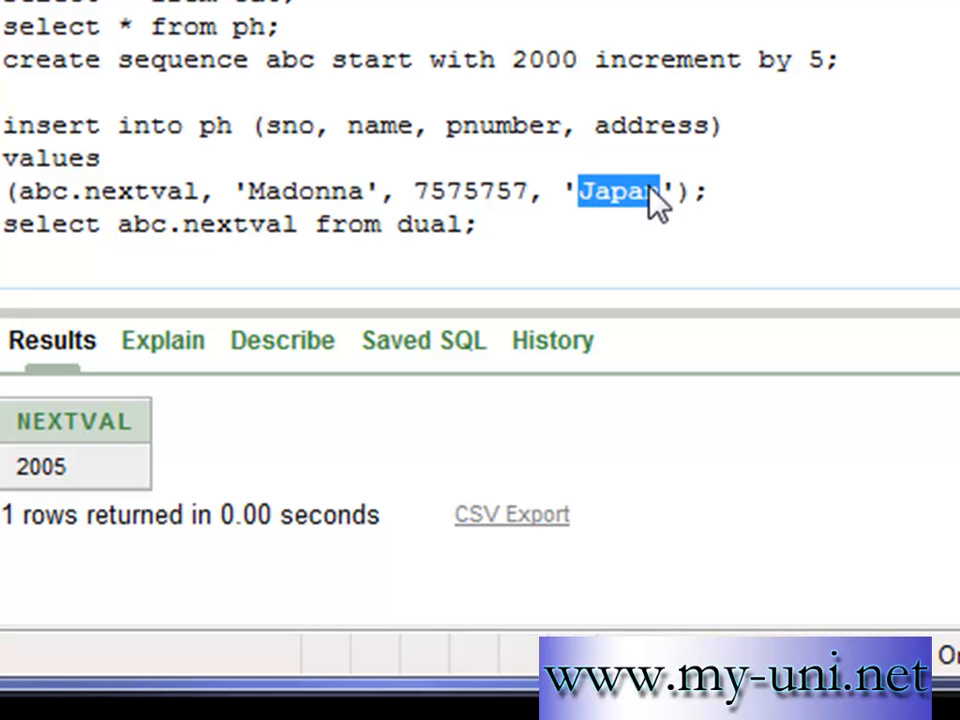
pyautogui.write('South A')
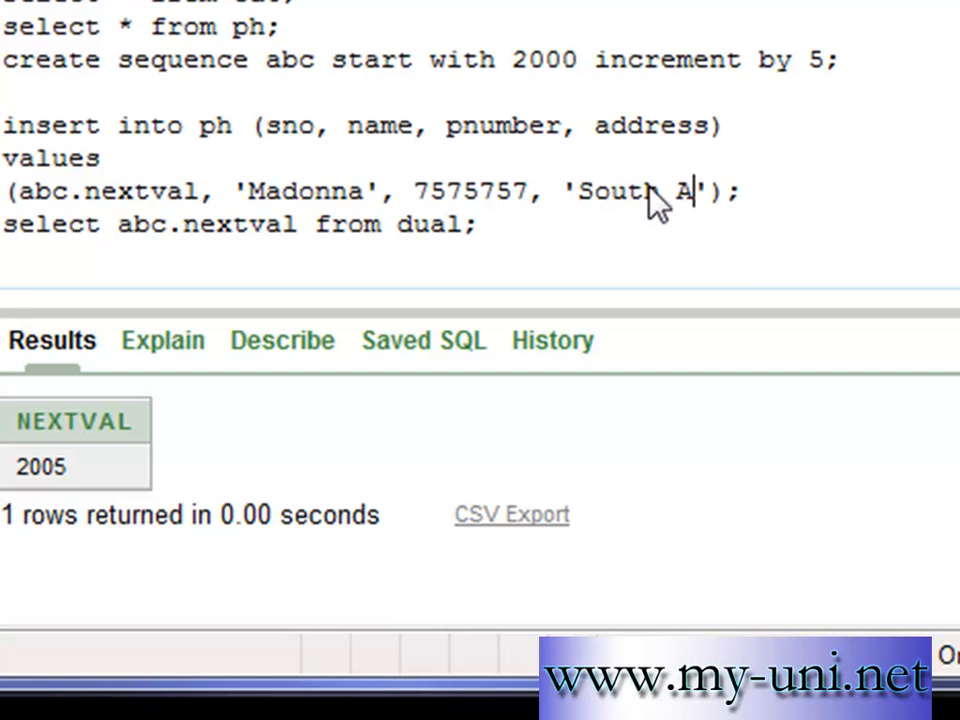
pyautogui.write('frica')
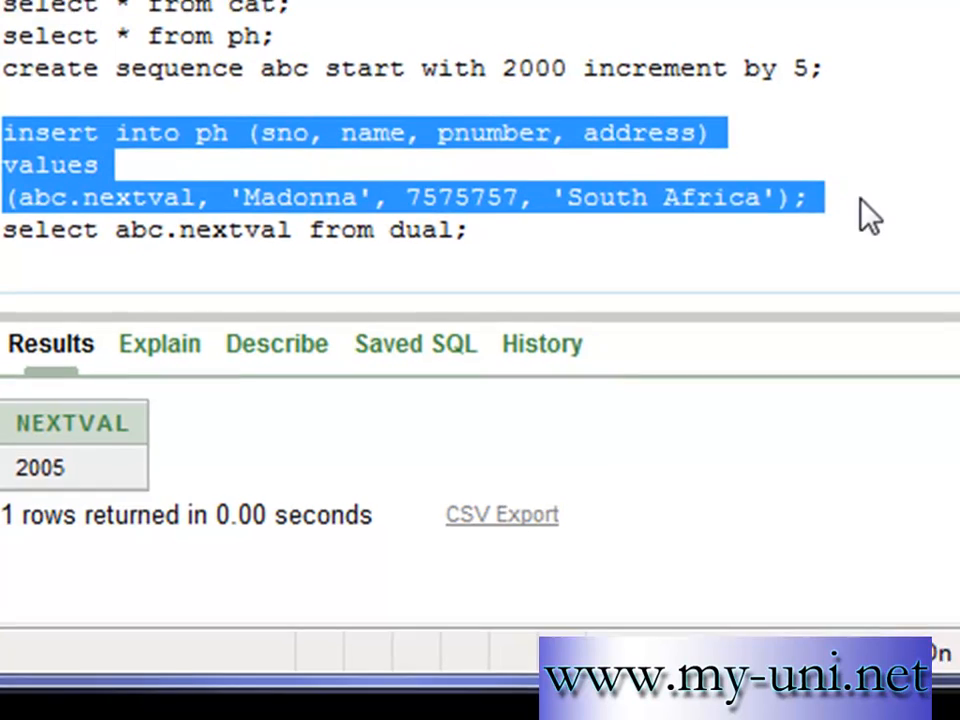
# - Insert Madonna's row and query PH, showing Michael 2000 and Madonna 2010
pyautogui.click(912, 134)
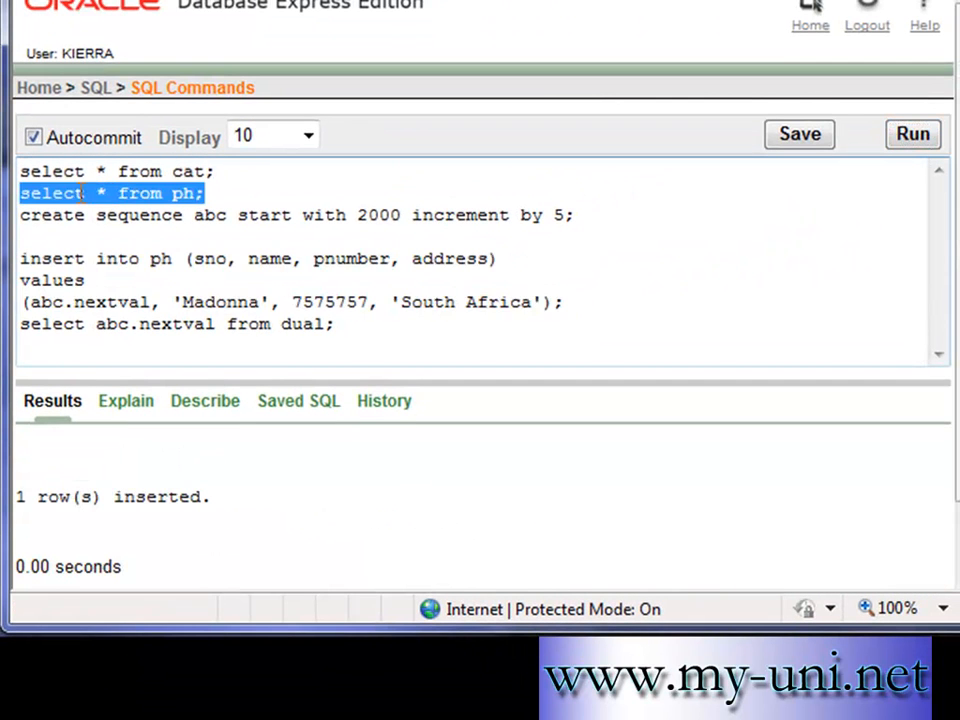
pyautogui.click(912, 134)
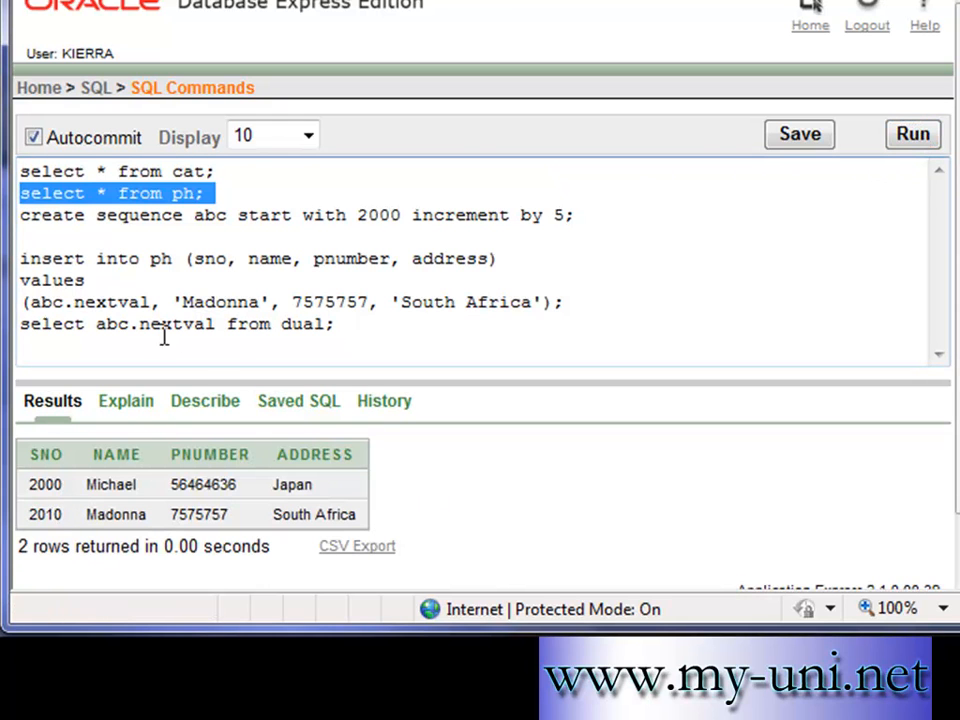
pyautogui.moveTo(150, 312)
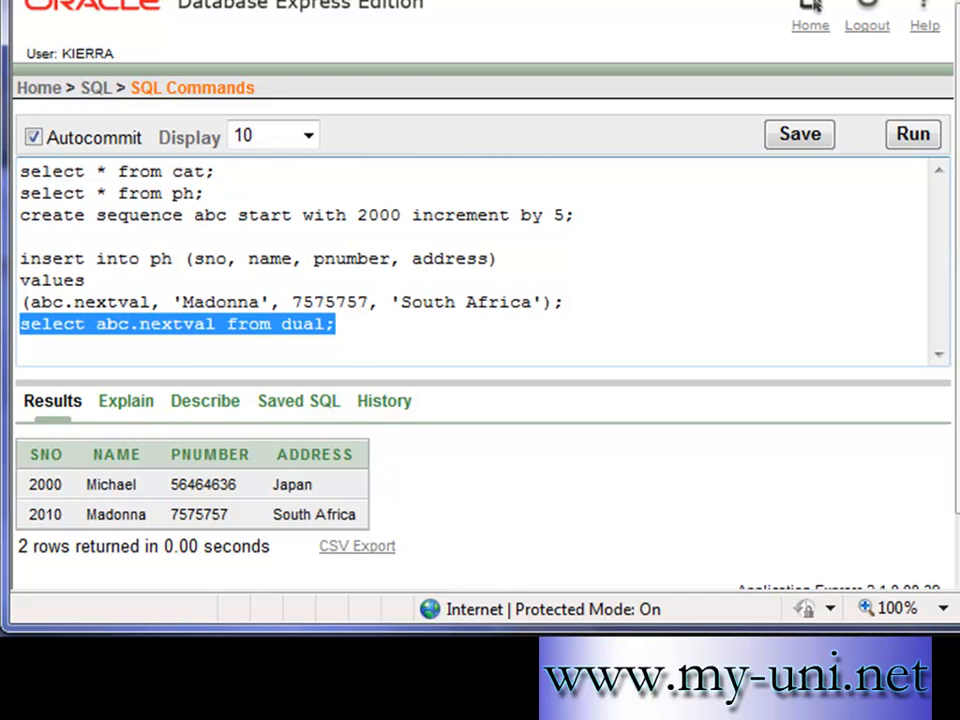
pyautogui.click(420, 324)
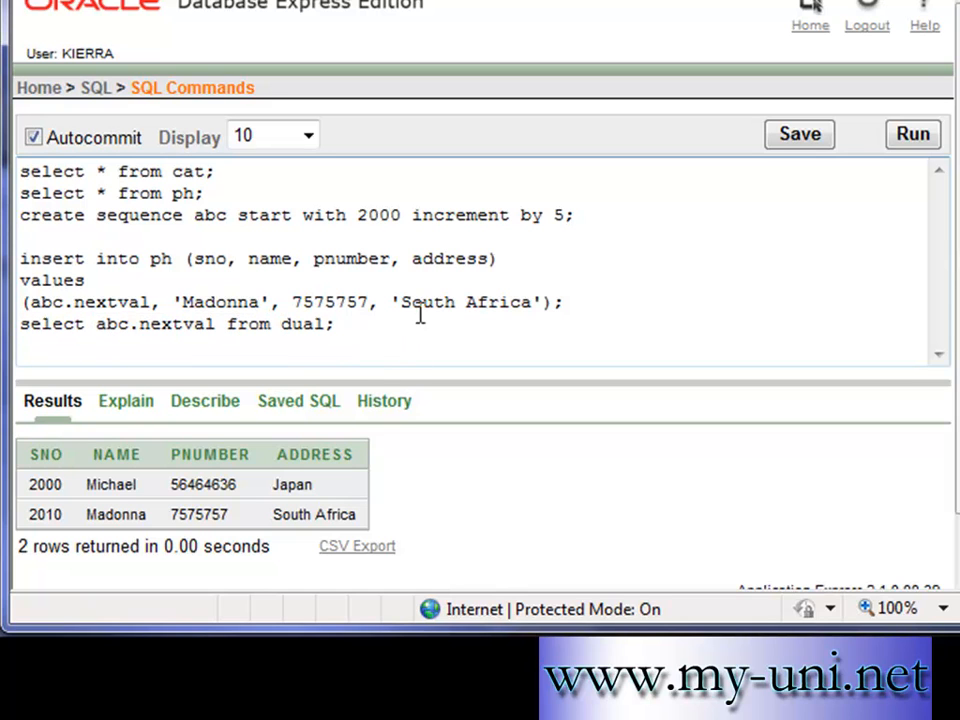
pyautogui.moveTo(164, 390)
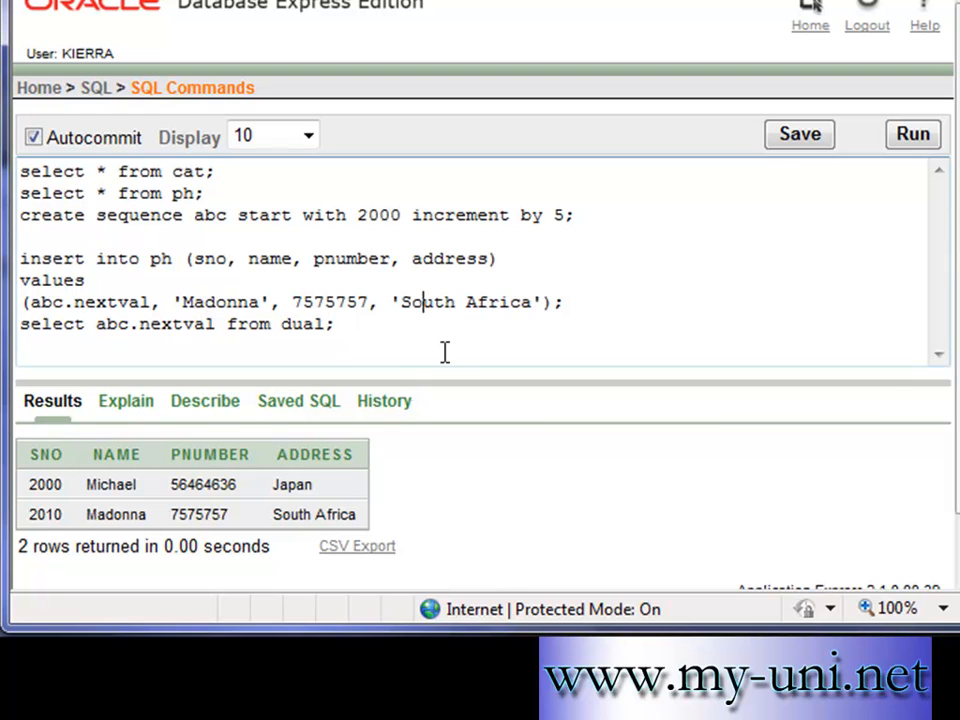
pyautogui.moveTo(60, 522)
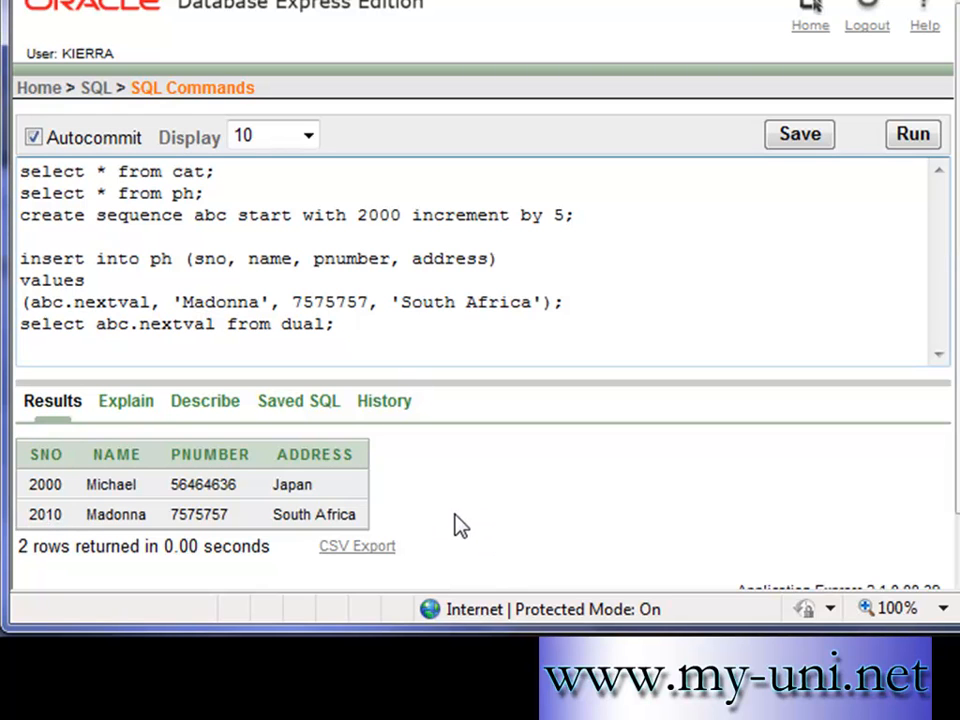
pyautogui.click(422, 302)
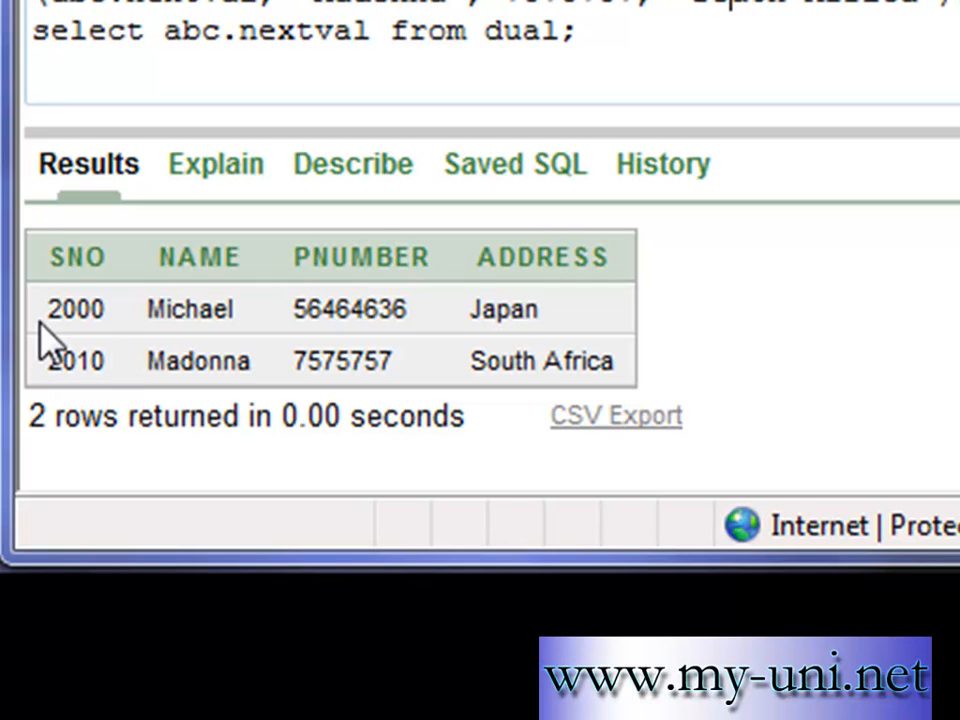
pyautogui.moveTo(90, 356)
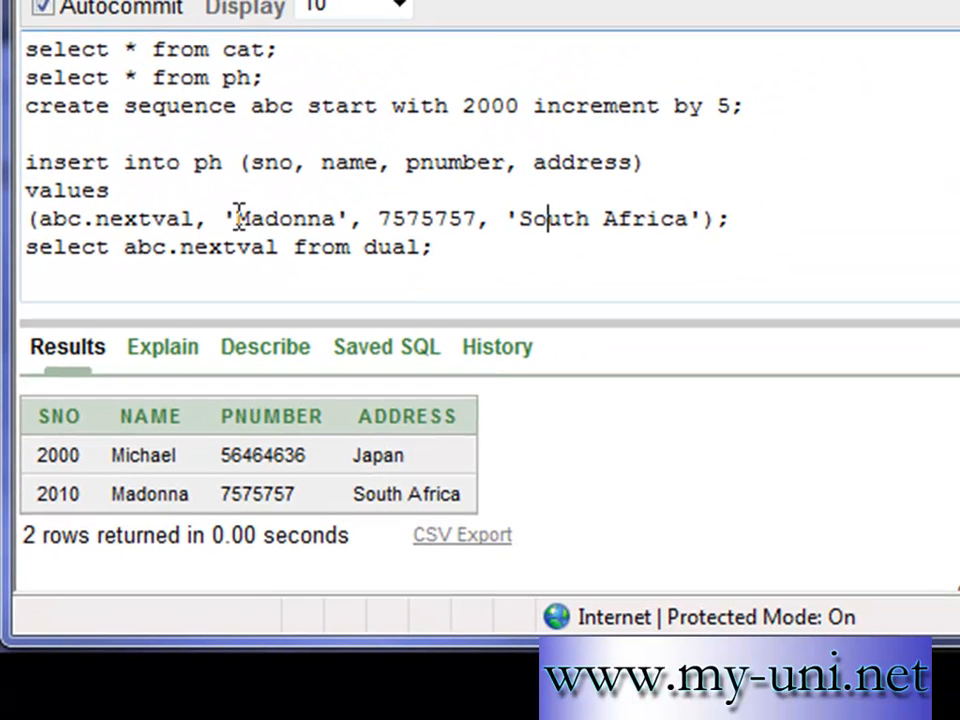
# - Change the insert values to 'Britney', 6644557, 'Russia'
pyautogui.doubleClick(288, 218)
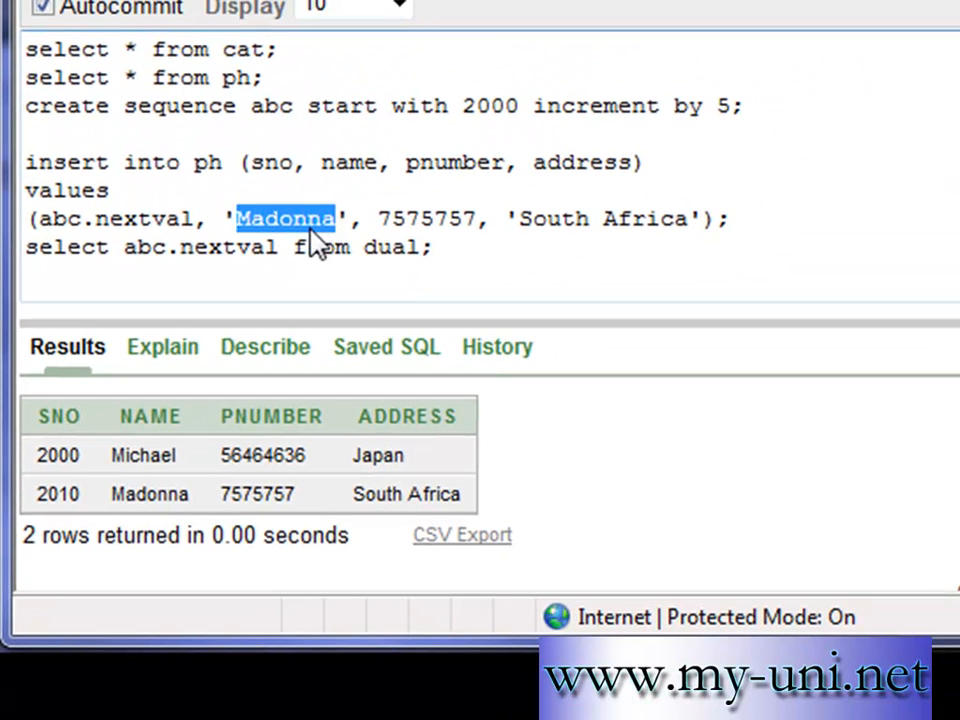
pyautogui.write('Britney')
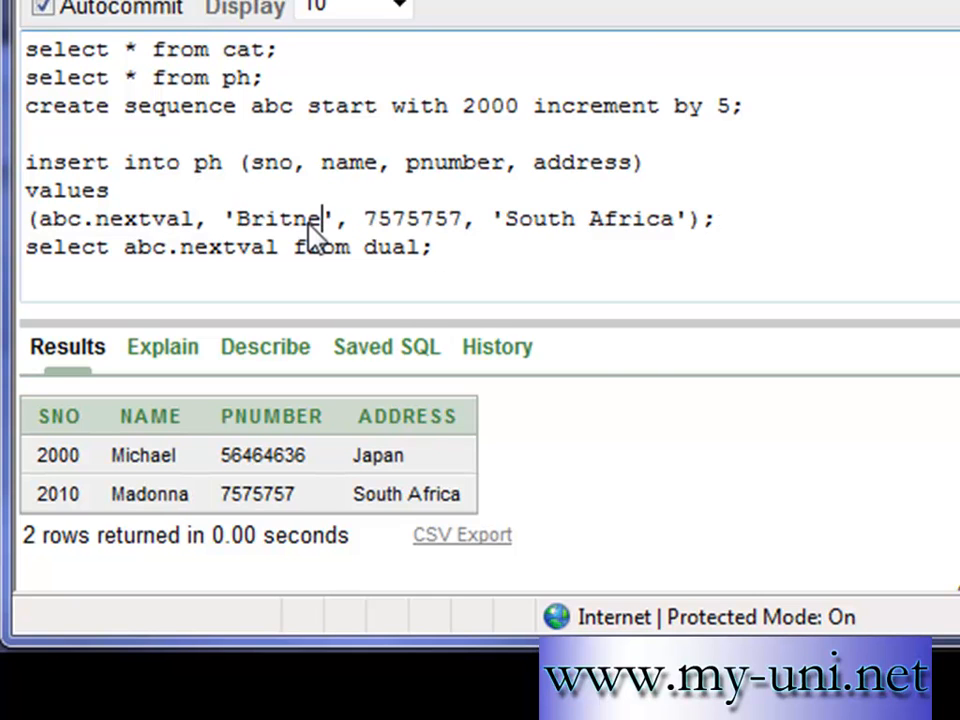
pyautogui.write('y')
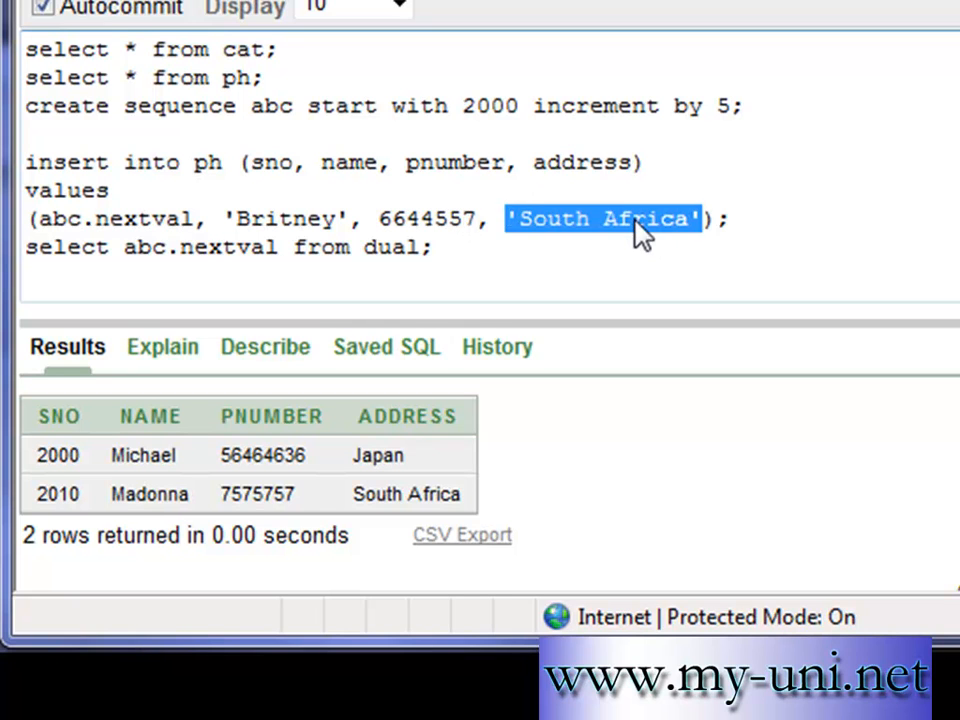
pyautogui.write('Russia')
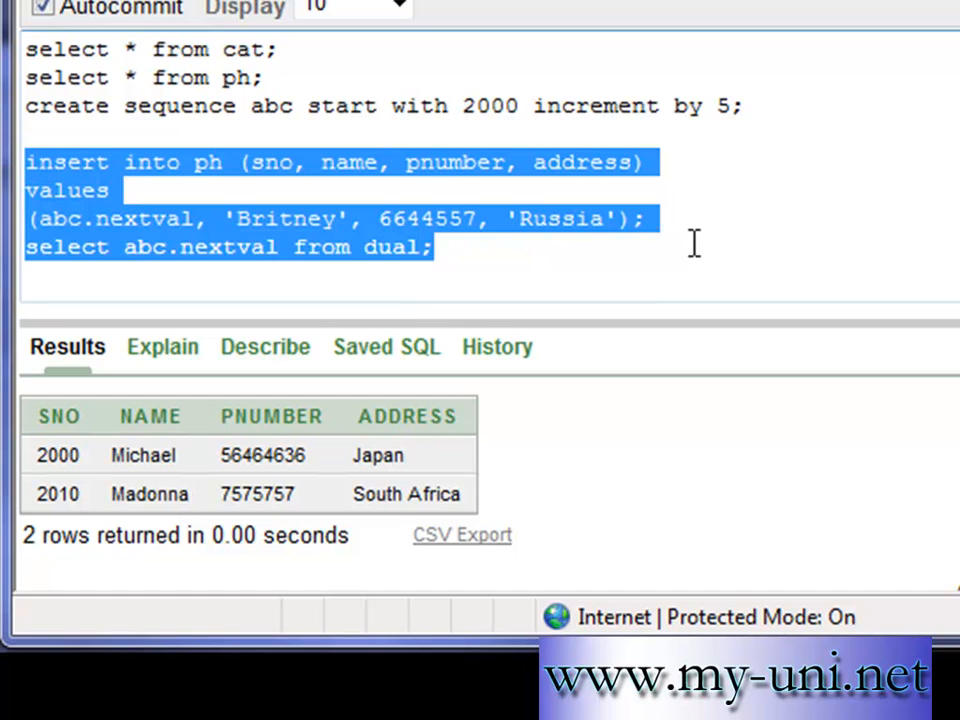
# - Insert Britney's row and query PH, now listing SNO 2000, 2010 and 2015
pyautogui.click(432, 248)
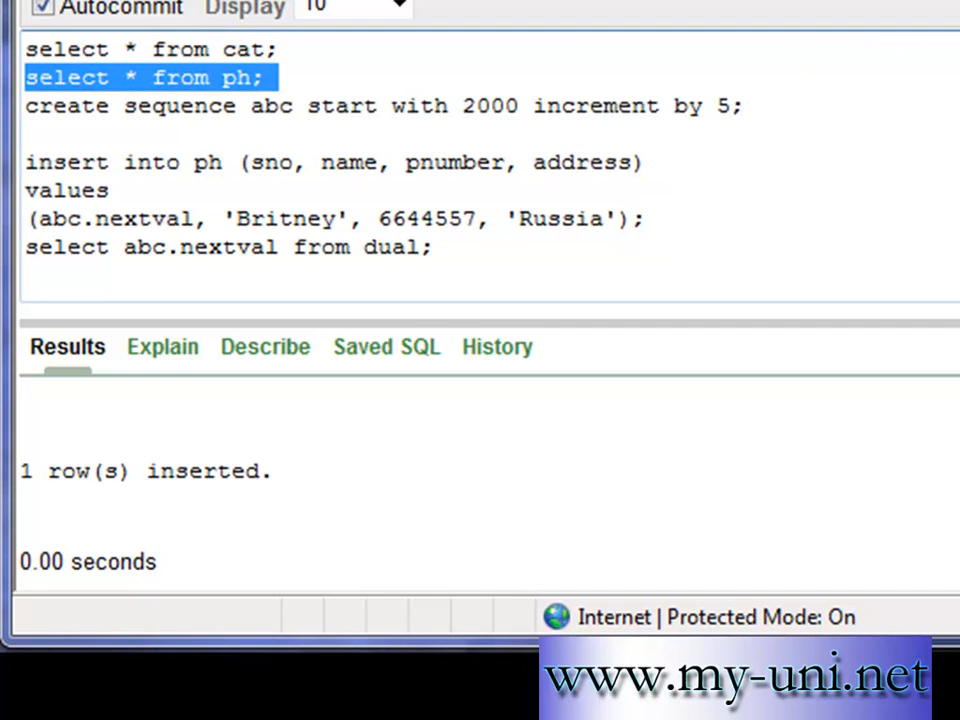
pyautogui.click(150, 78)
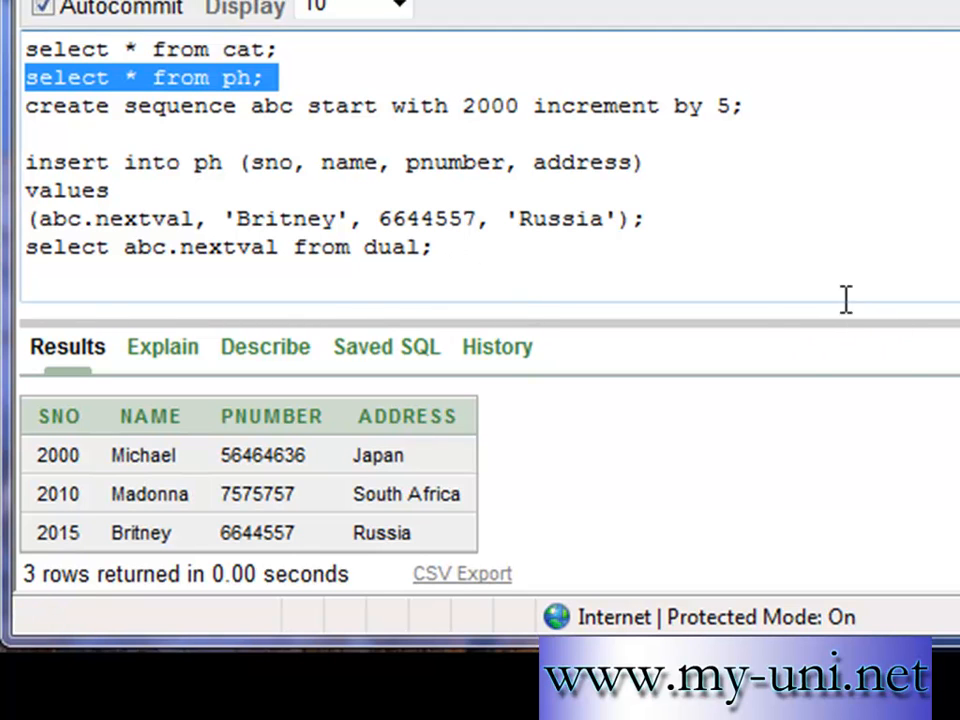
pyautogui.moveTo(318, 440)
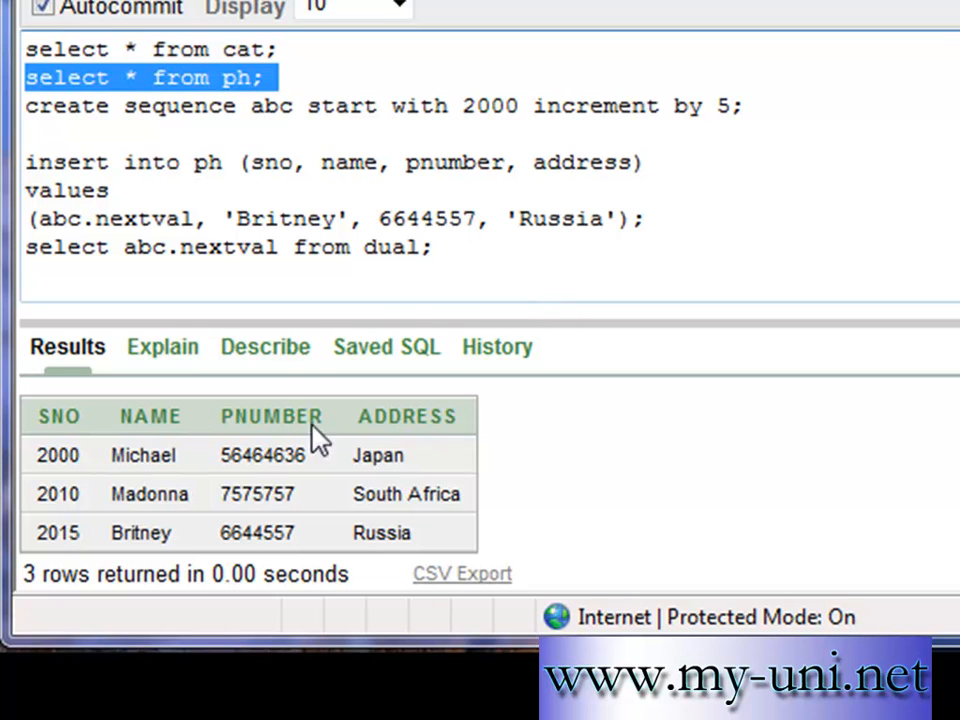
pyautogui.moveTo(318, 440)
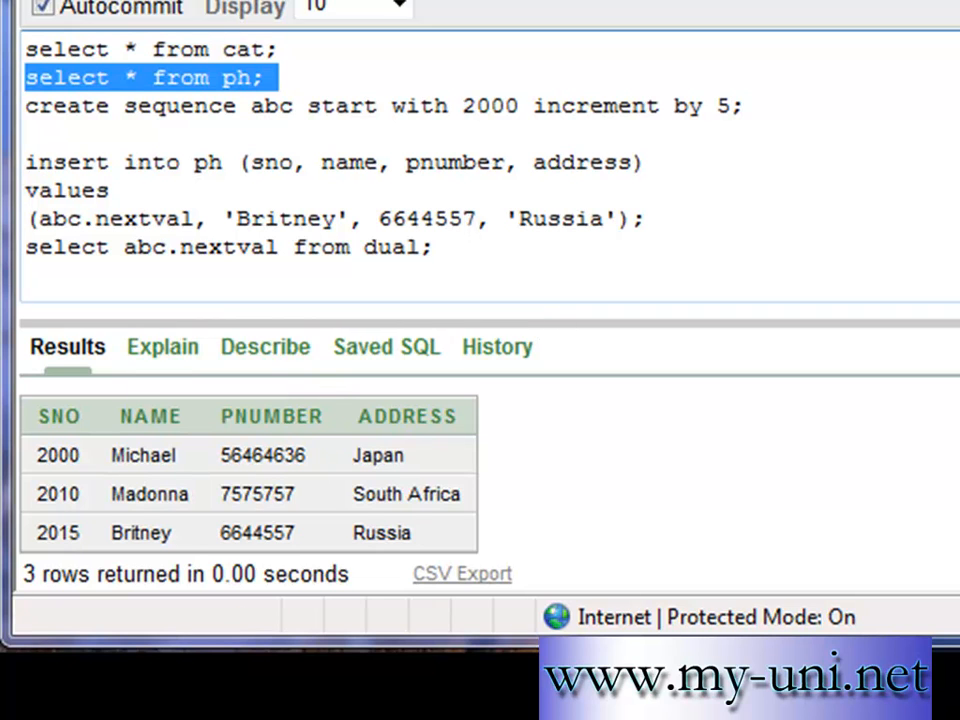